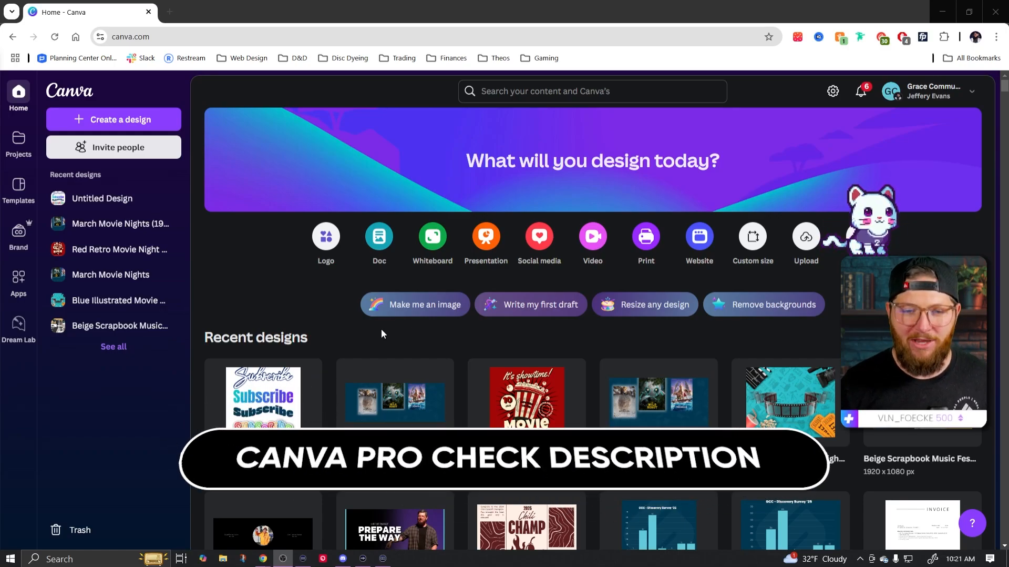
{"action": "mouse_move", "coordinate": [367, 338]}
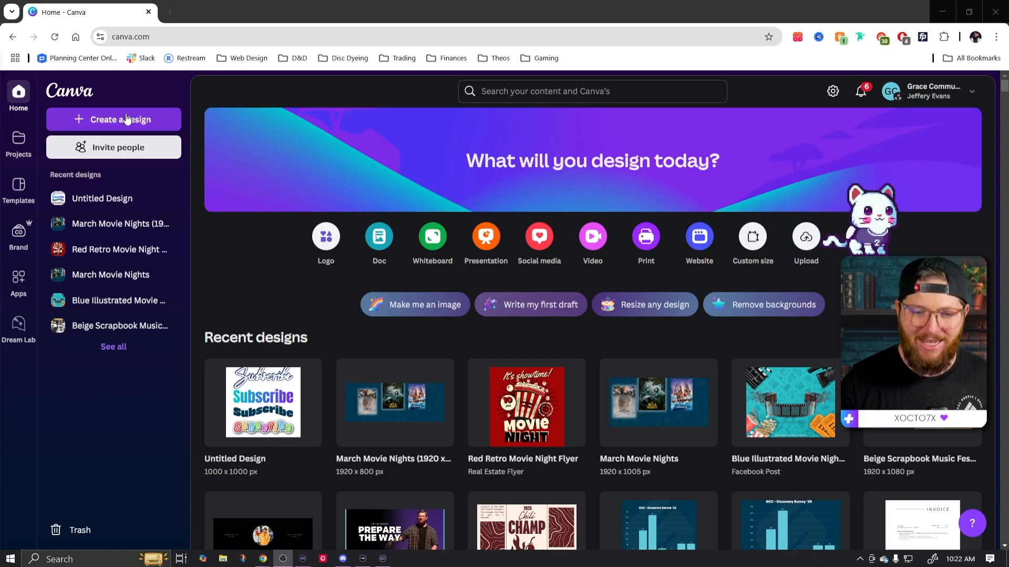
Step: Open Canva's Apps directory and browse the trending, social-media and new-release apps
{"action": "left_click", "coordinate": [19, 279]}
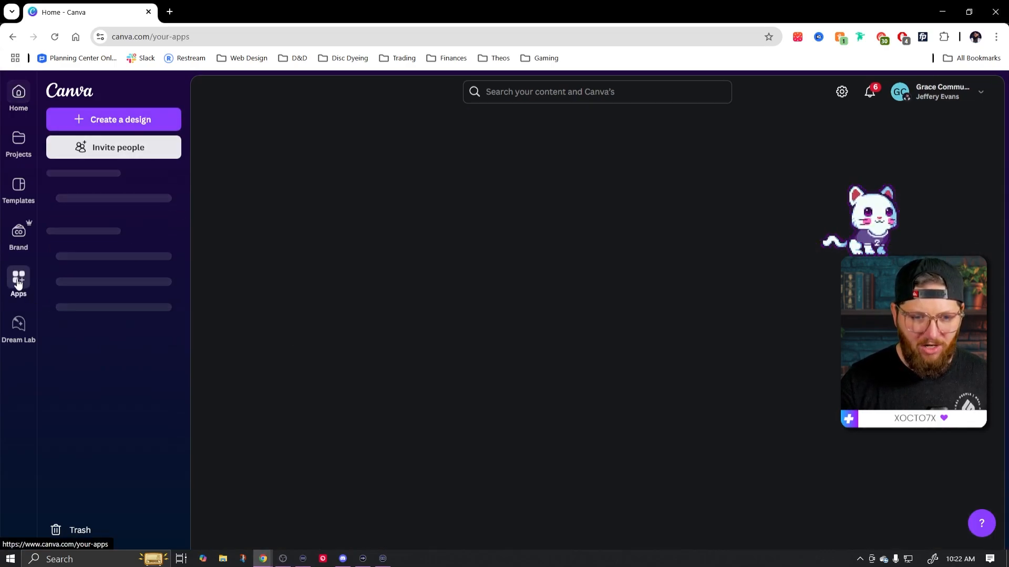
{"action": "left_click", "coordinate": [19, 283]}
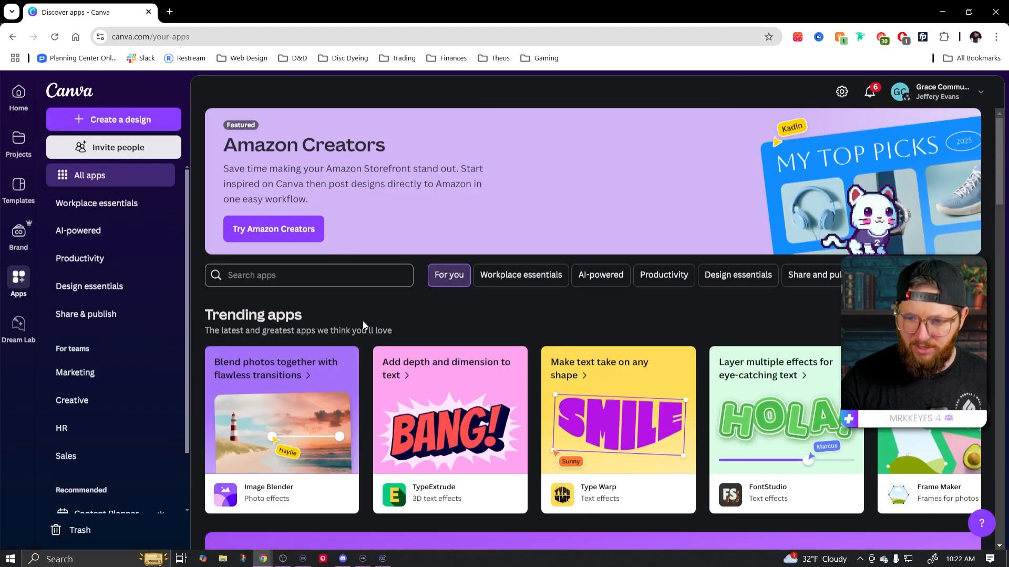
{"action": "scroll", "scroll_direction": "down", "scroll_amount": 3}
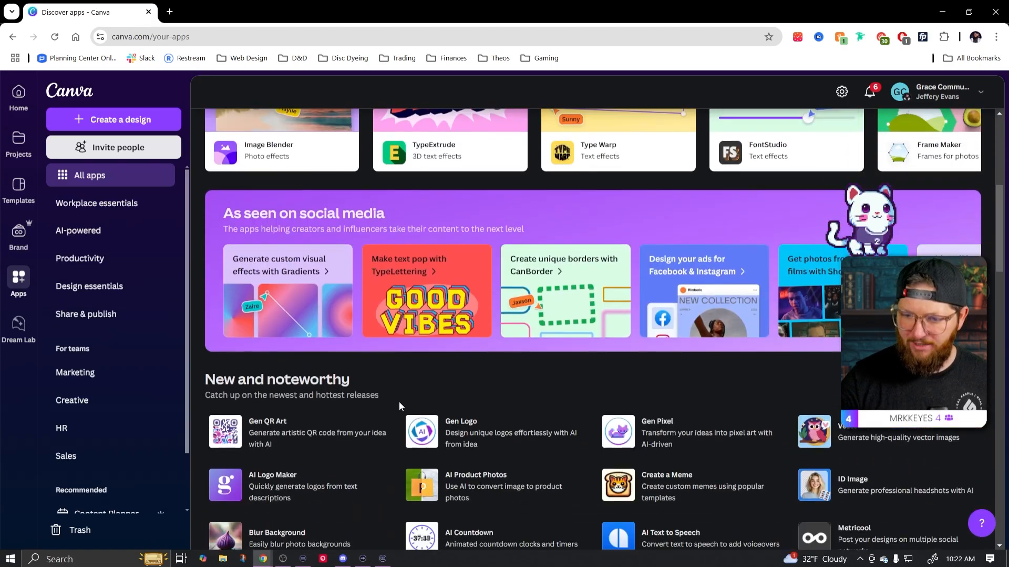
{"action": "scroll", "scroll_direction": "up", "scroll_amount": 3}
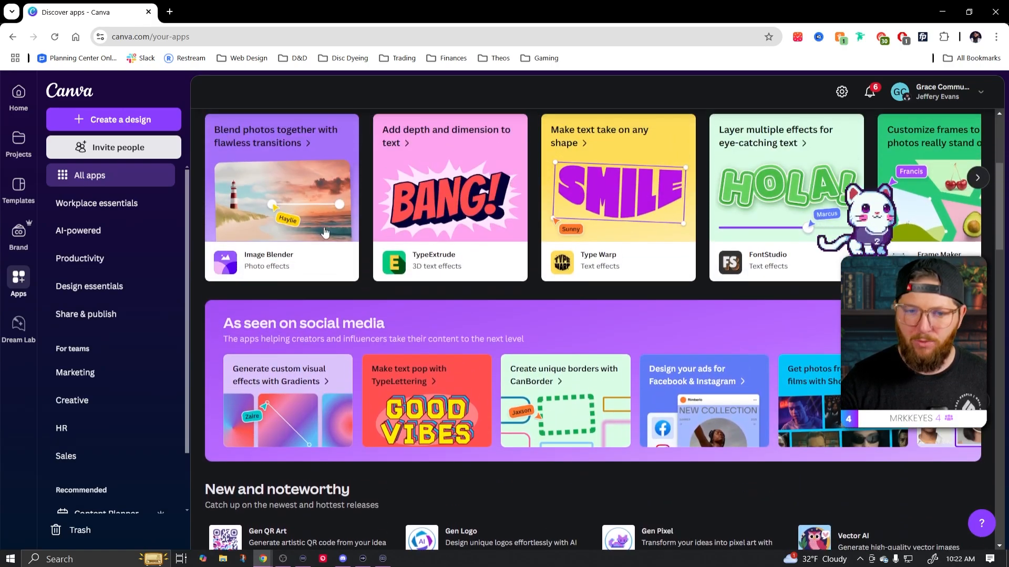
{"action": "scroll", "scroll_direction": "up", "scroll_amount": 3}
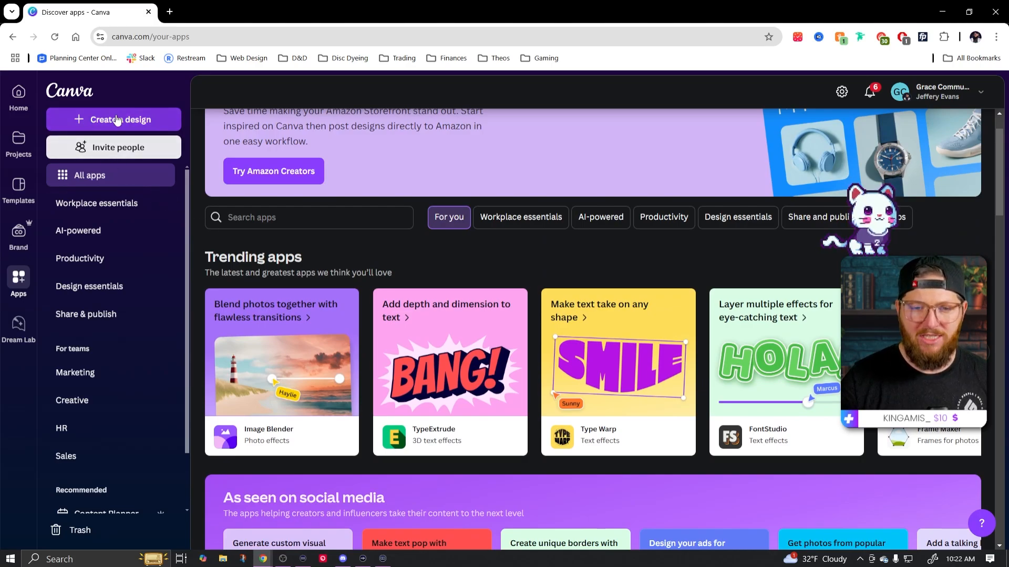
Step: Start a custom-size design of 1500 × 800 px
{"action": "left_click", "coordinate": [114, 119]}
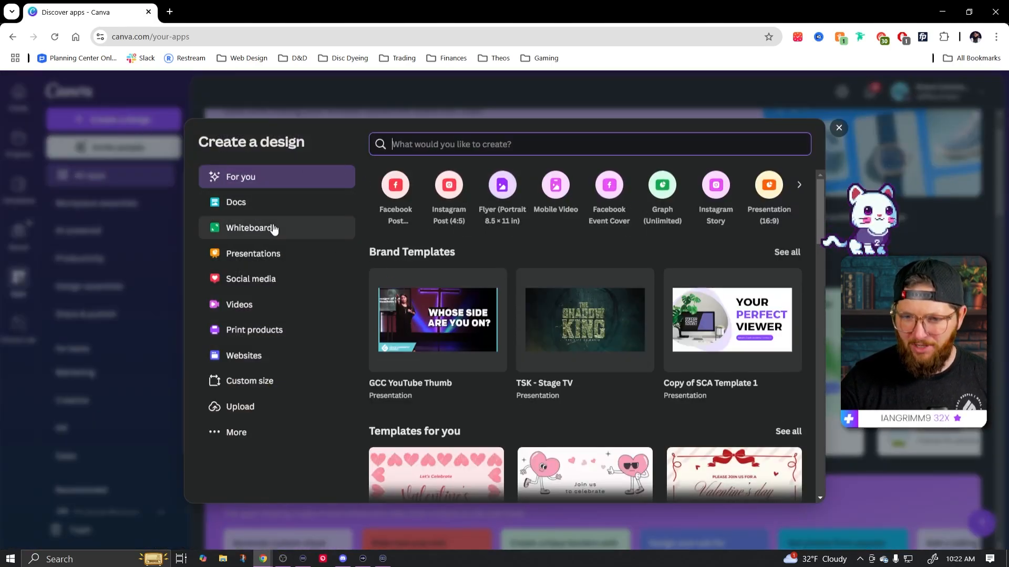
{"action": "left_click", "coordinate": [250, 380]}
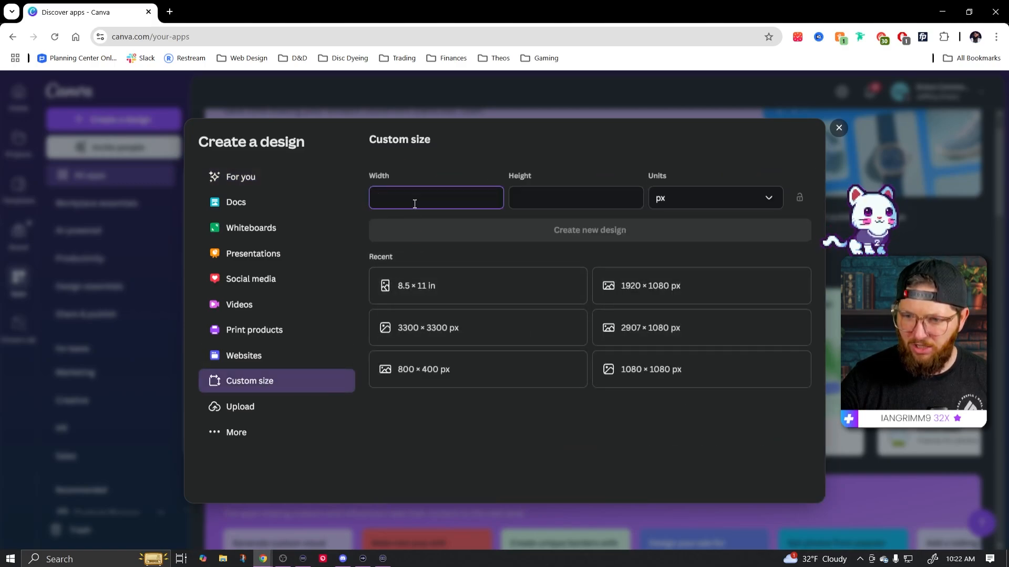
{"action": "type", "text": "1500"}
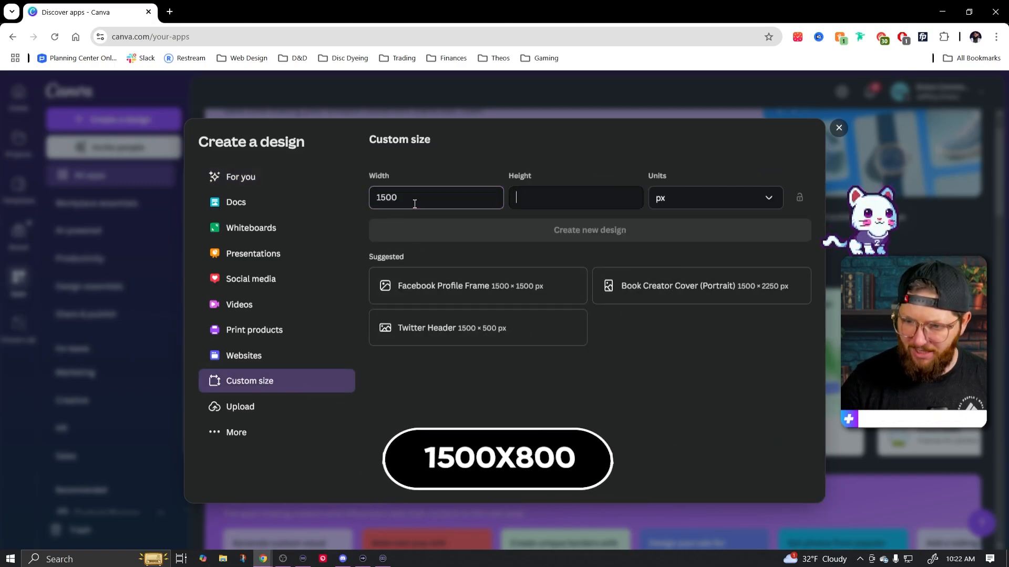
{"action": "type", "text": "800"}
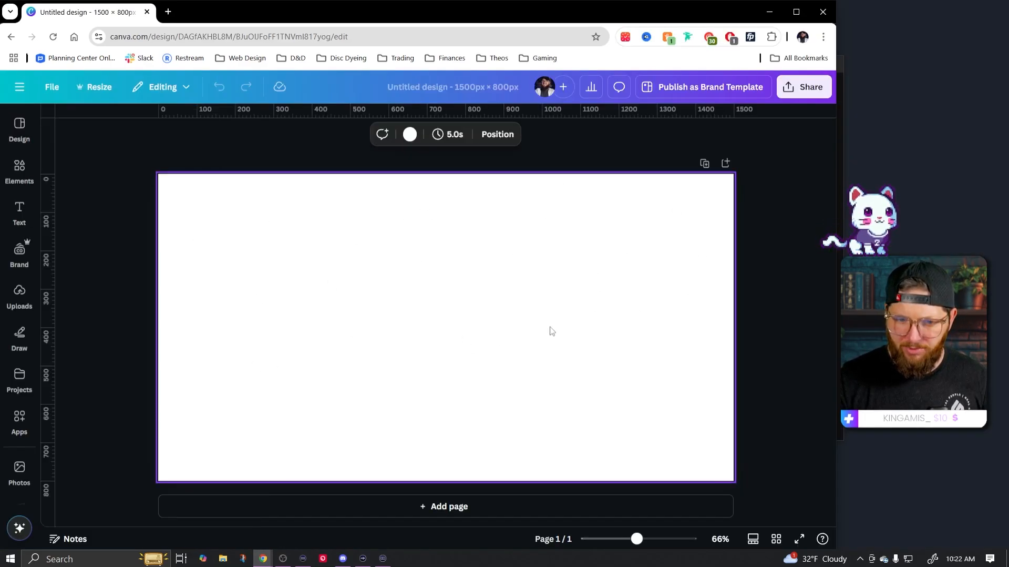
Step: Open the Apps panel in the editor, check Your apps, then return to Discover
{"action": "left_click", "coordinate": [19, 419]}
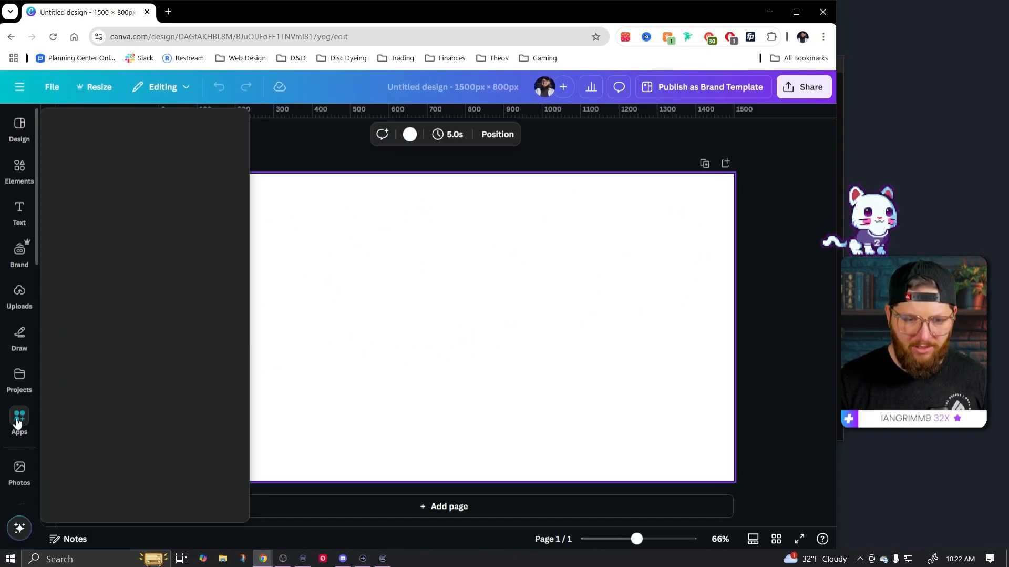
{"action": "left_click", "coordinate": [19, 422]}
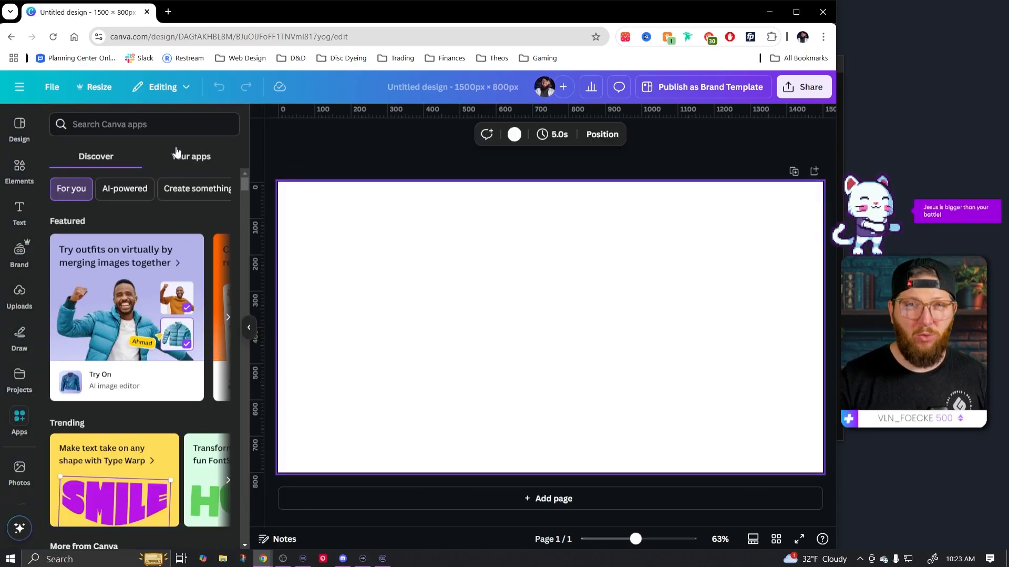
{"action": "left_click", "coordinate": [190, 156]}
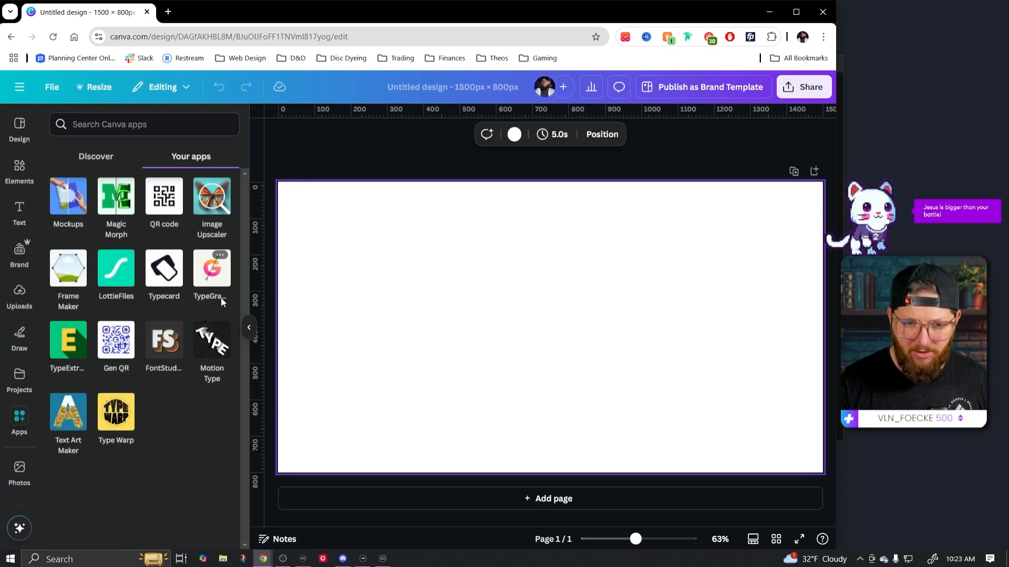
{"action": "mouse_move", "coordinate": [68, 338]}
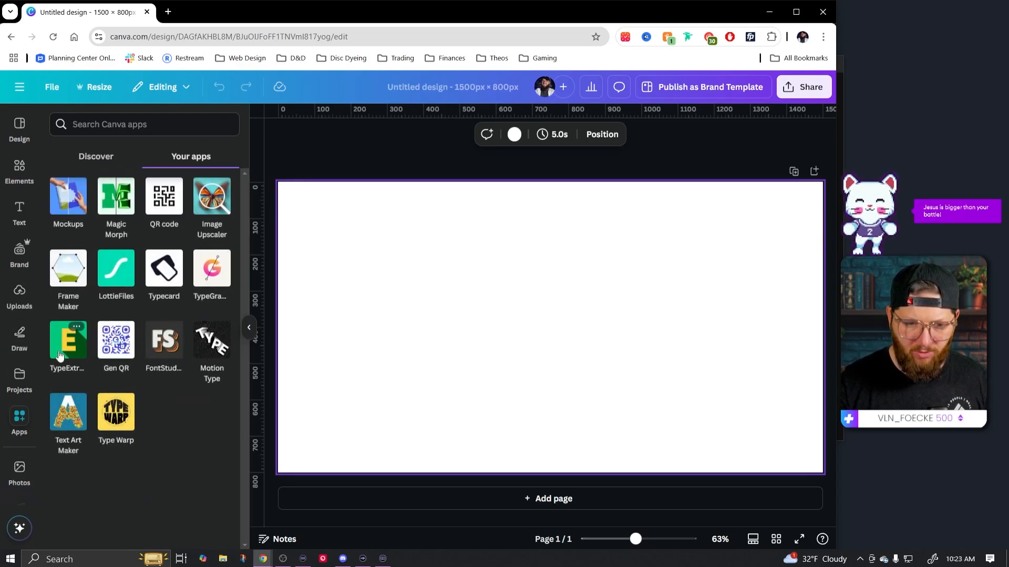
{"action": "left_click", "coordinate": [96, 157]}
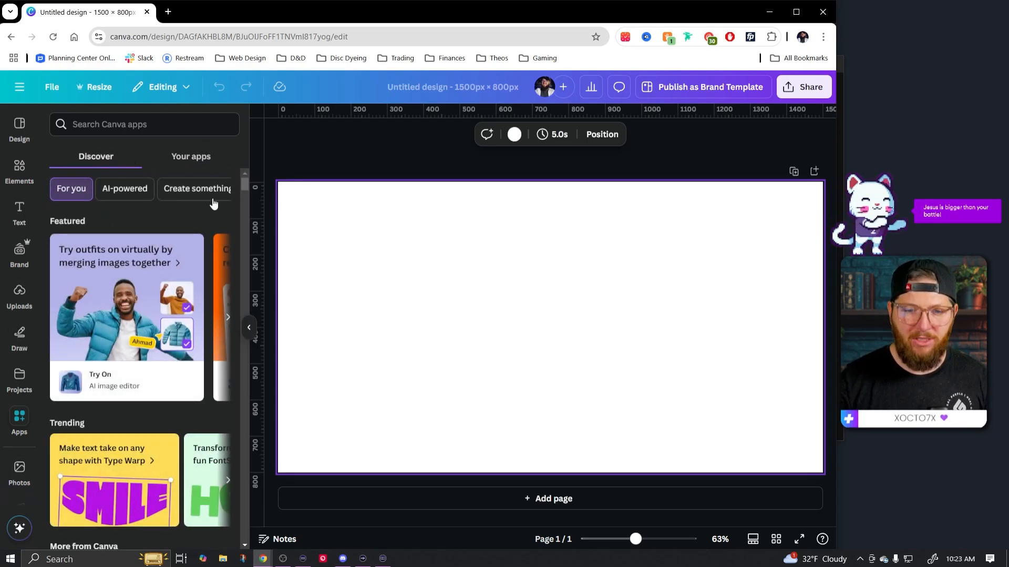
Step: Browse the Create something new and AI-powered app collections
{"action": "scroll", "scroll_direction": "down", "scroll_amount": 3}
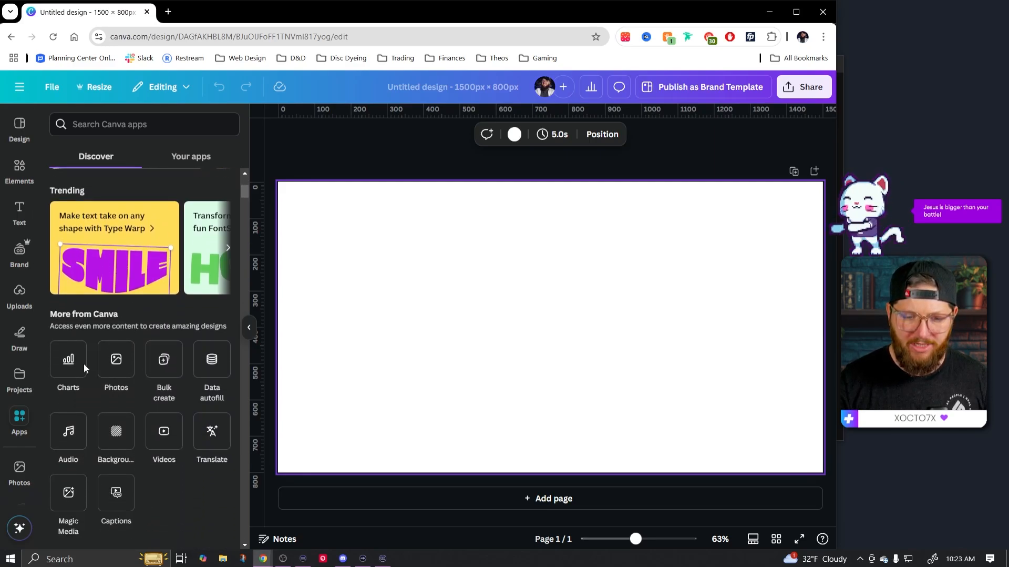
{"action": "scroll", "scroll_direction": "down", "scroll_amount": 3}
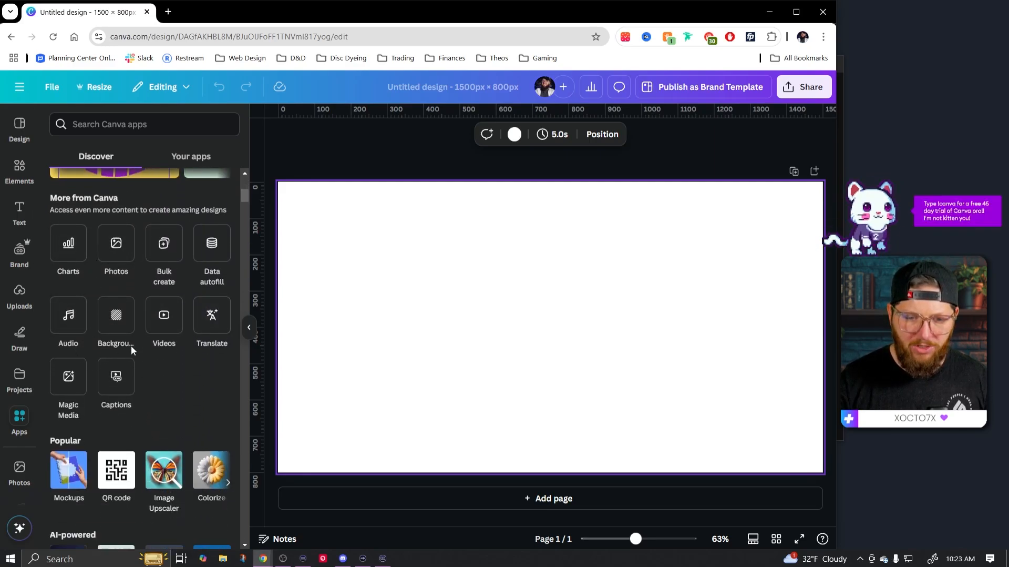
{"action": "scroll", "scroll_direction": "down", "scroll_amount": 3}
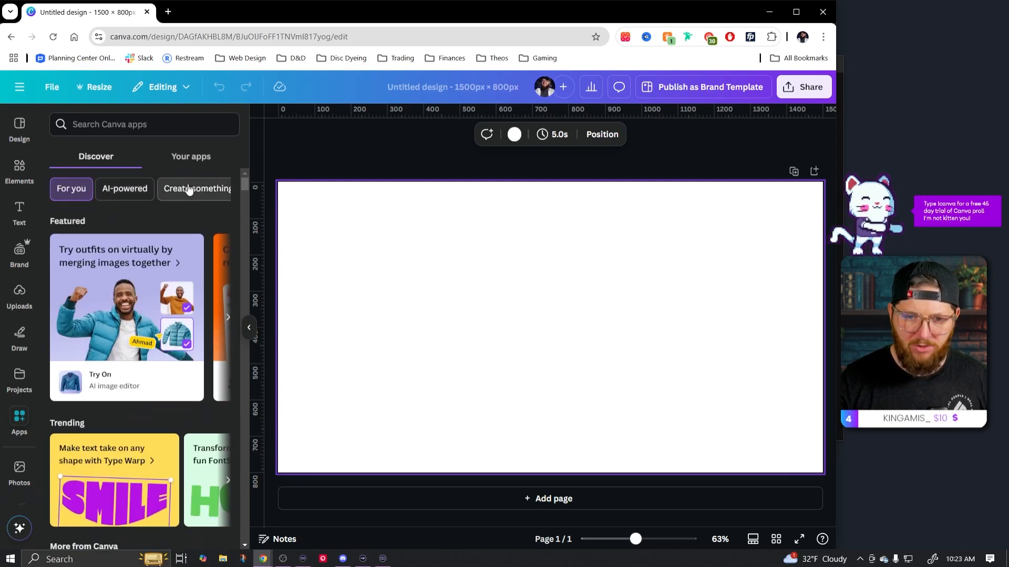
{"action": "left_click", "coordinate": [197, 188]}
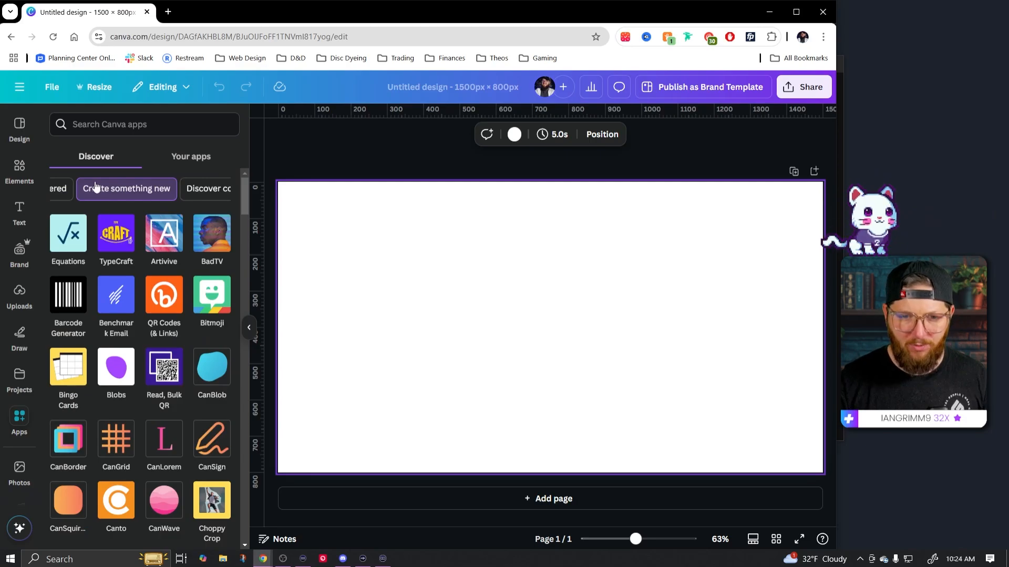
{"action": "left_click", "coordinate": [124, 188]}
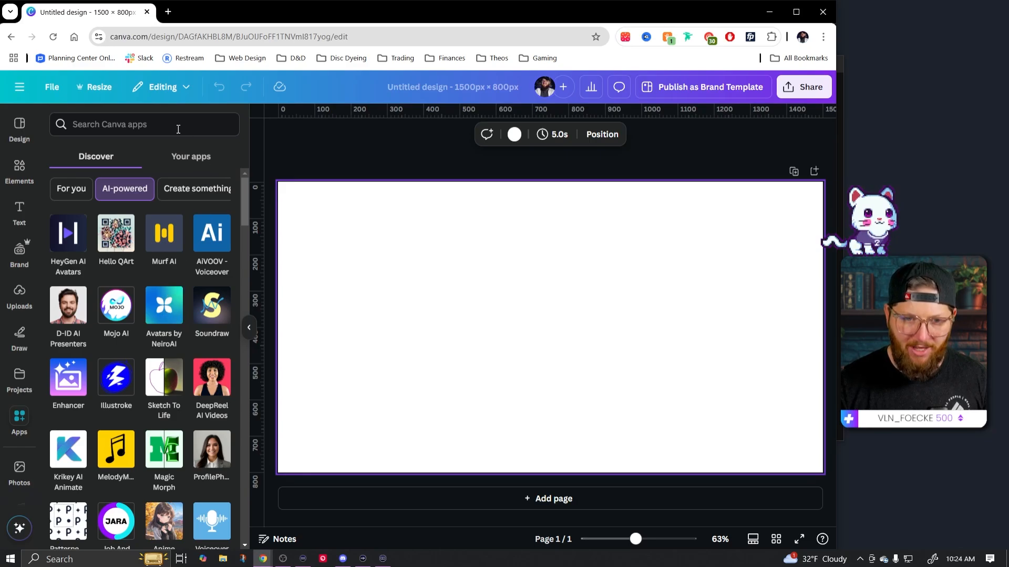
Step: Open the TypeExtrude app and change its main text to 'Subscribe'
{"action": "type", "text": "typeextrude"}
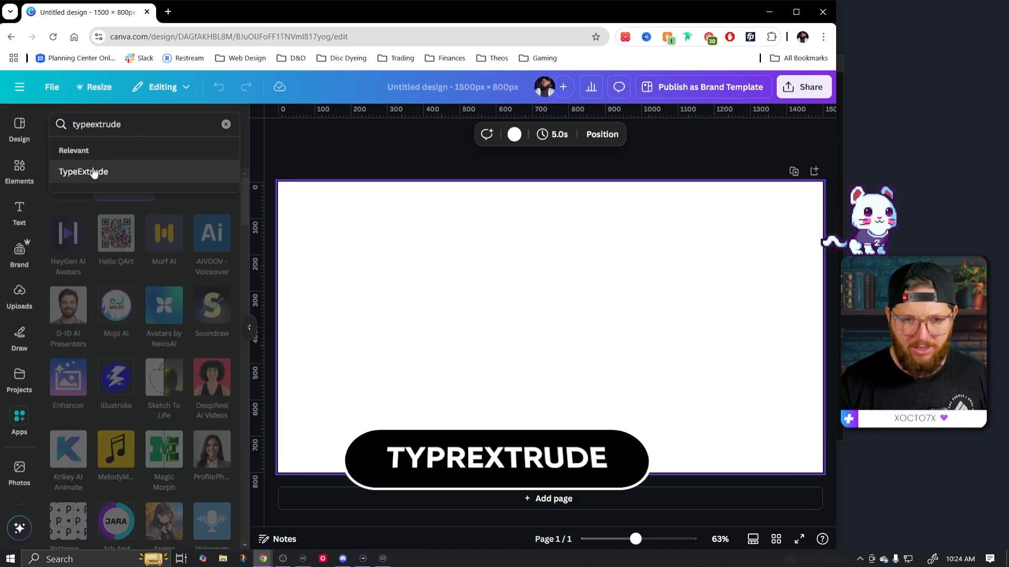
{"action": "left_click", "coordinate": [84, 171]}
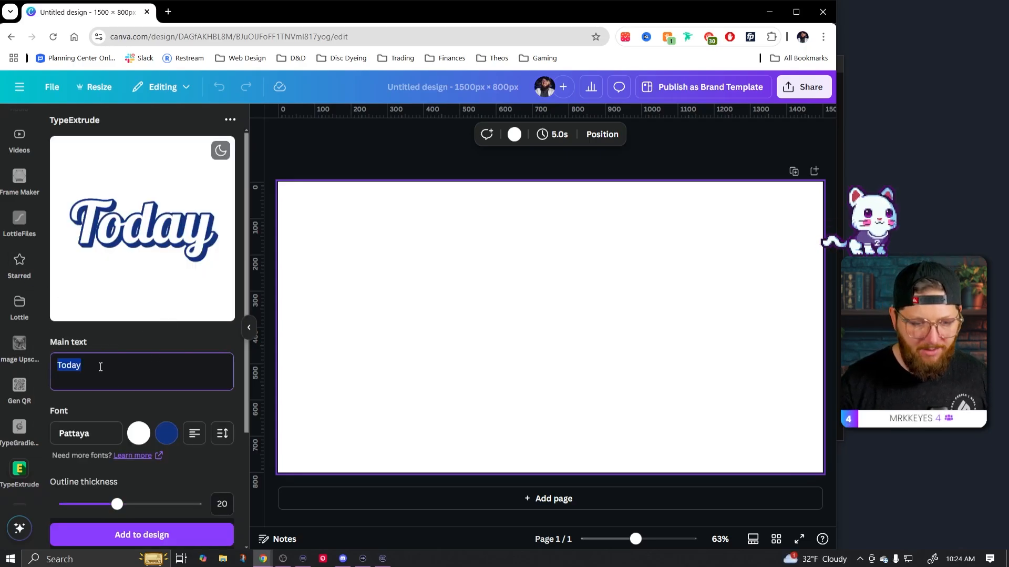
{"action": "type", "text": "Subscribe"}
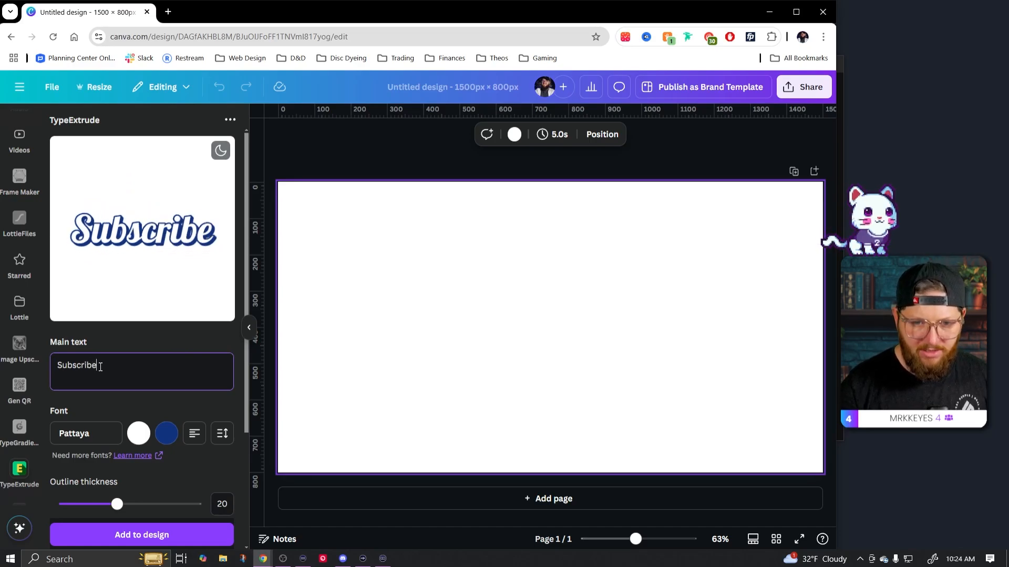
{"action": "scroll", "scroll_direction": "down", "scroll_amount": 3}
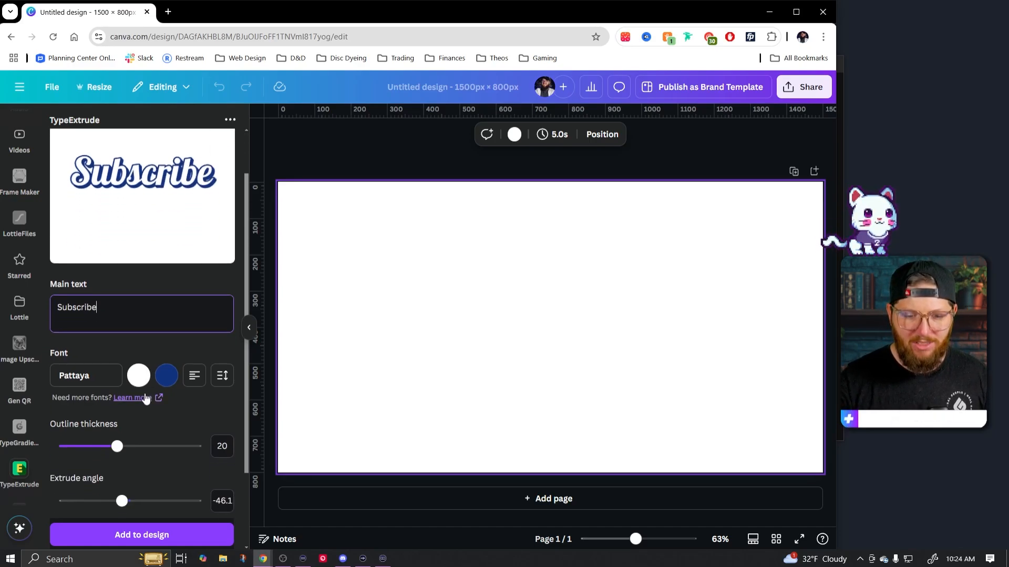
Step: Preview Subscribe in Permanent Marker, then switch the font to Pattaya
{"action": "left_click", "coordinate": [85, 375]}
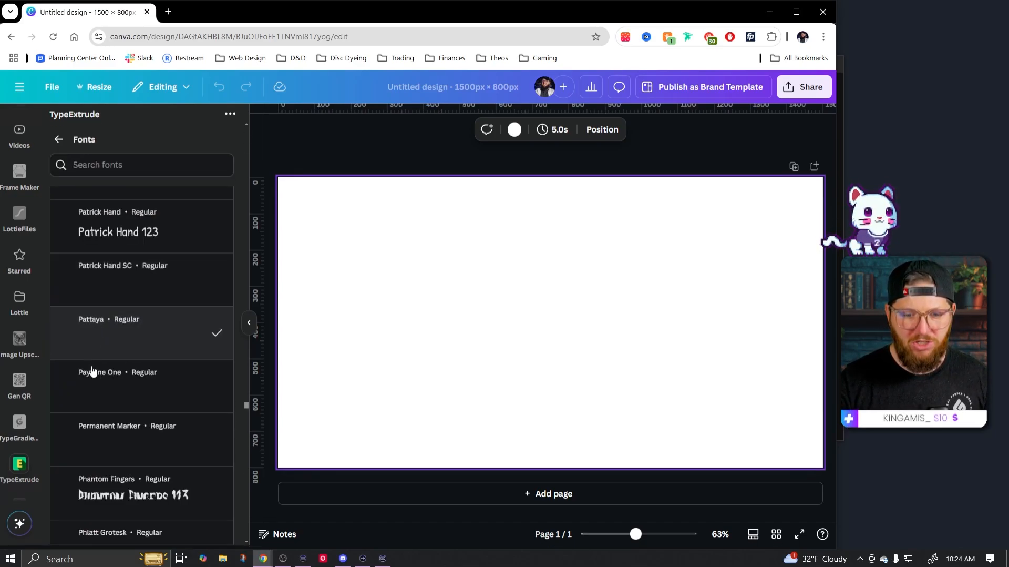
{"action": "scroll", "scroll_direction": "down", "scroll_amount": 3}
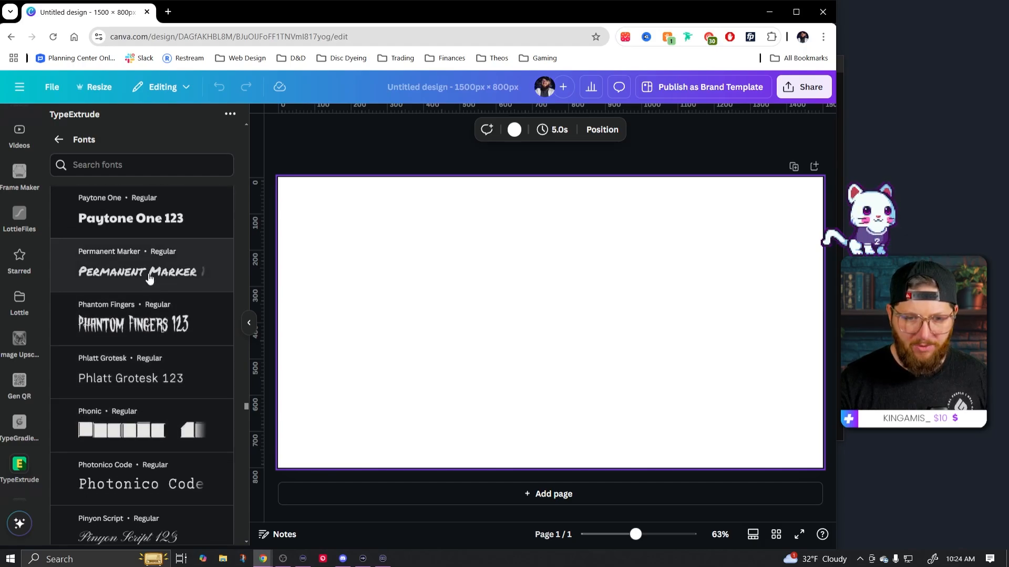
{"action": "left_click", "coordinate": [137, 270]}
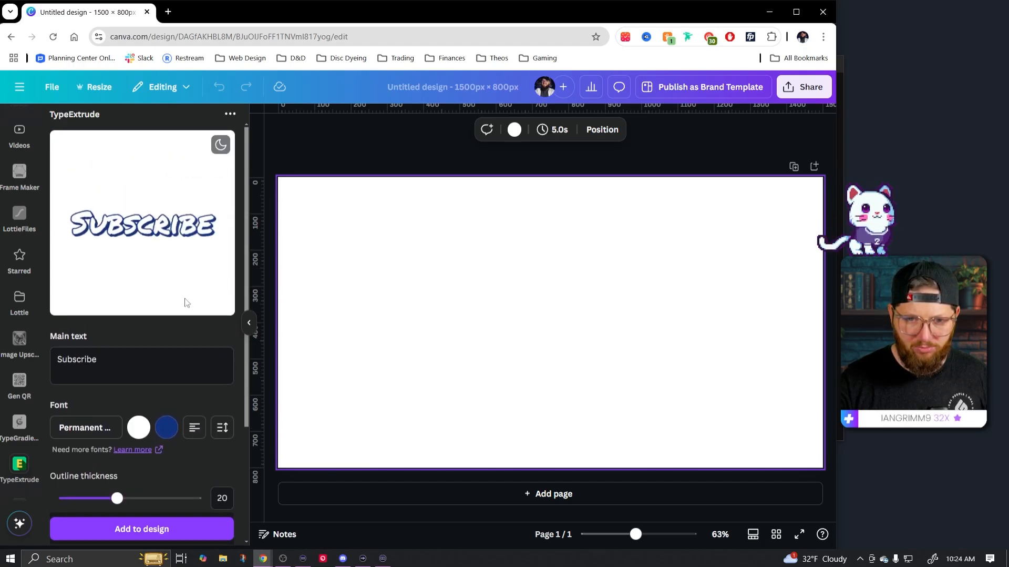
{"action": "scroll", "scroll_direction": "down", "scroll_amount": 3}
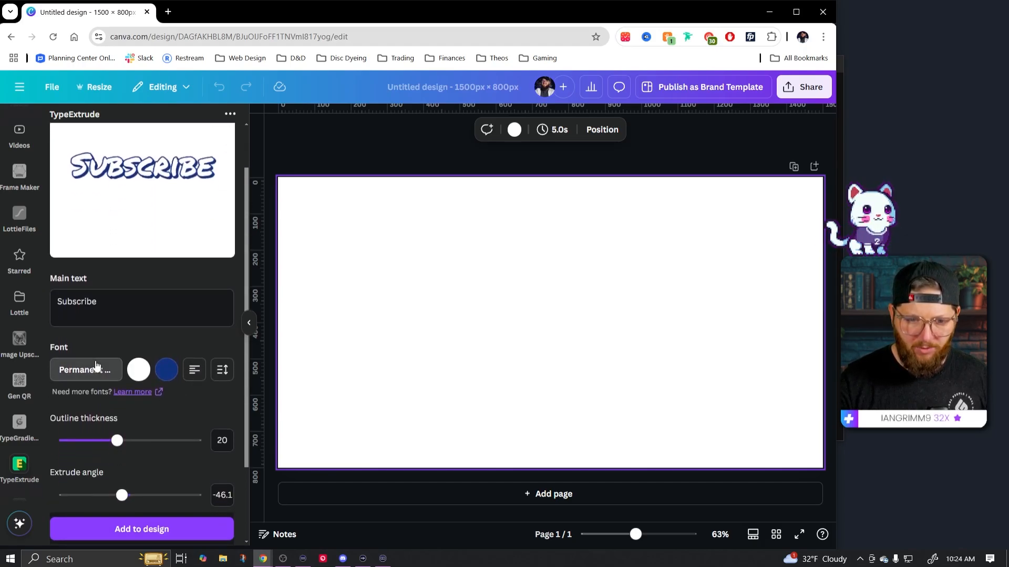
{"action": "left_click", "coordinate": [85, 369]}
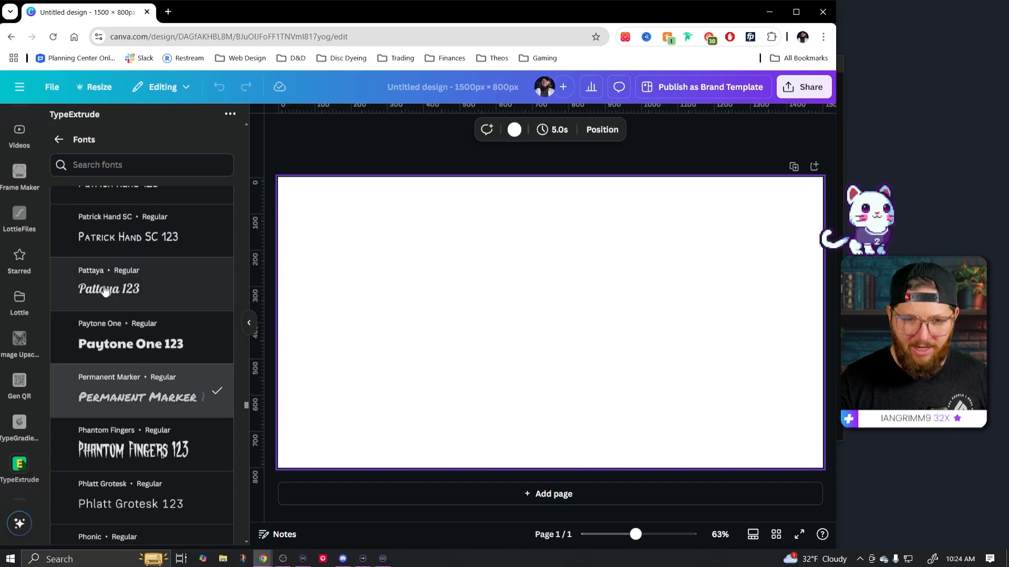
{"action": "left_click", "coordinate": [109, 288]}
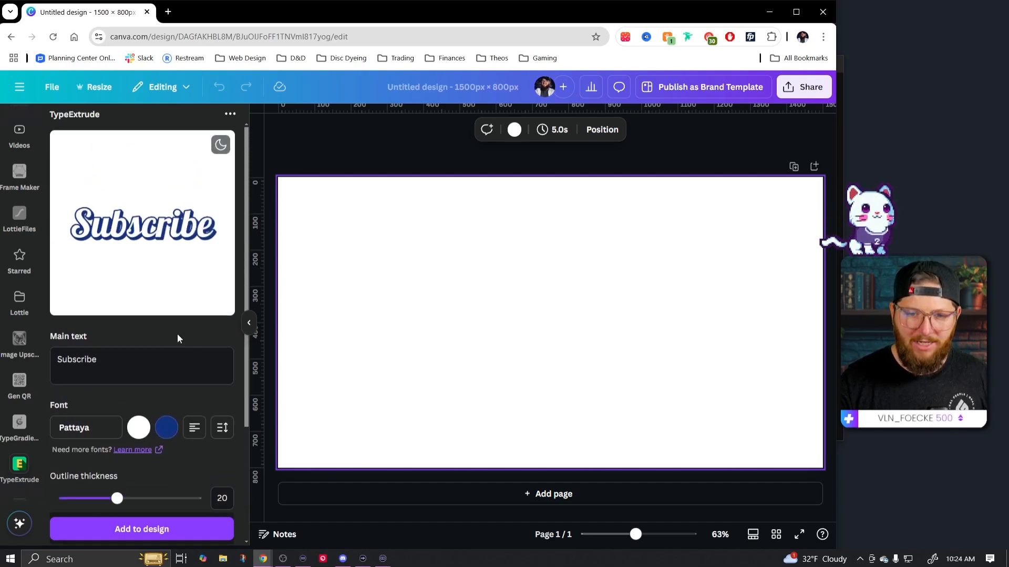
Step: Make the text fill light blue and try red, then purple, for the outline
{"action": "left_click", "coordinate": [137, 427]}
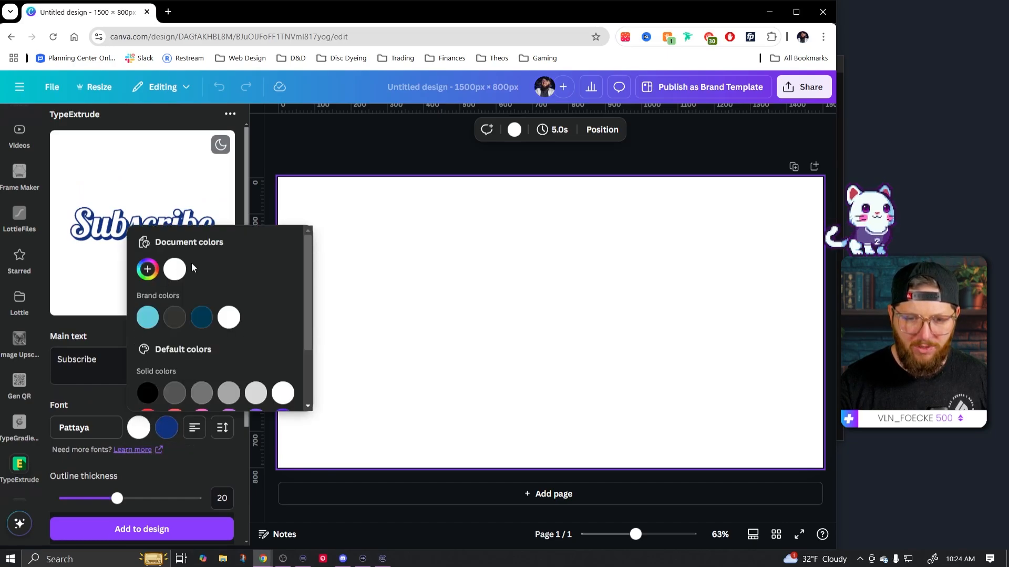
{"action": "left_click", "coordinate": [146, 317]}
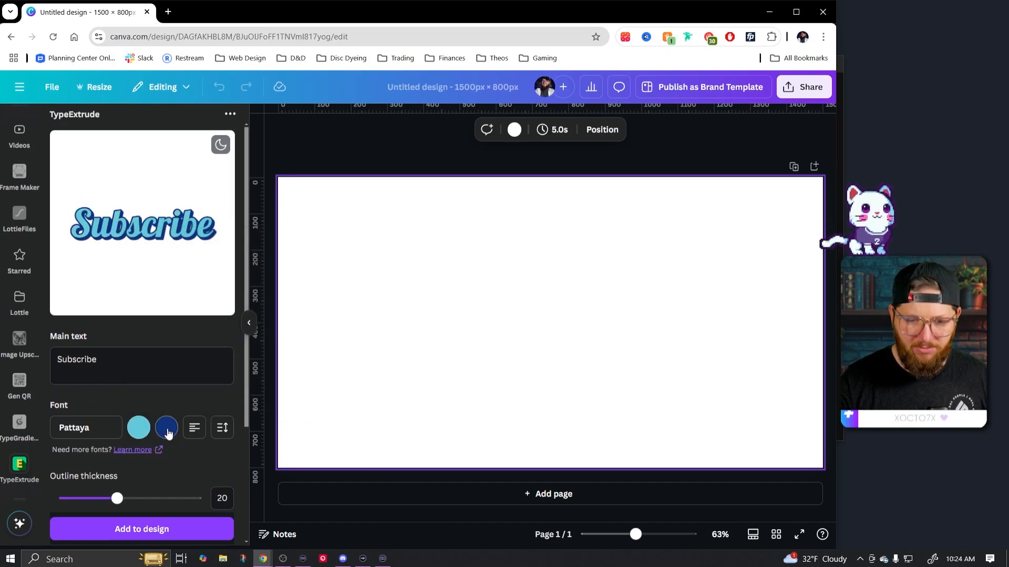
{"action": "left_click", "coordinate": [166, 427]}
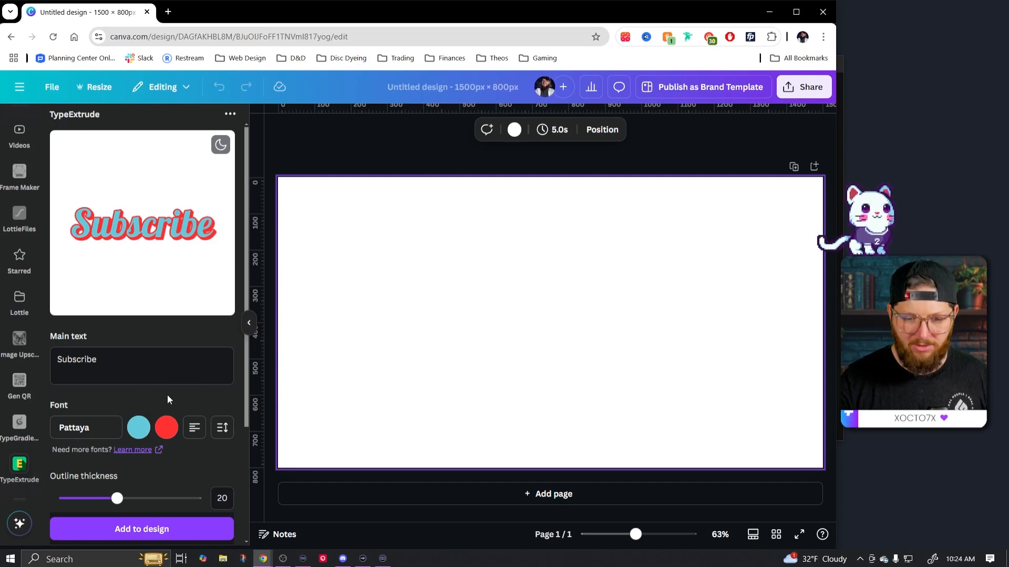
{"action": "left_click", "coordinate": [138, 427]}
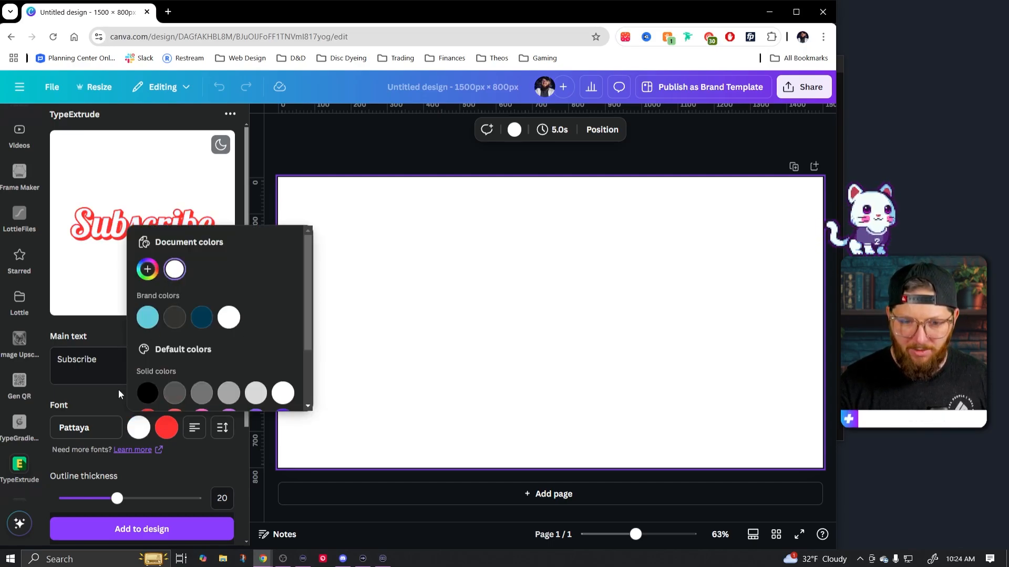
{"action": "scroll", "scroll_direction": "down", "scroll_amount": 3}
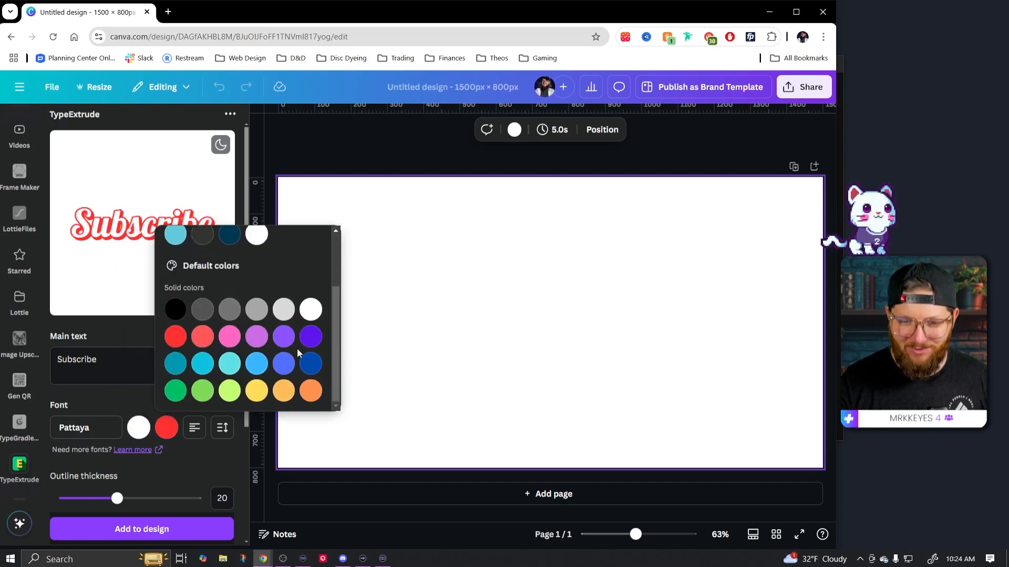
{"action": "left_click", "coordinate": [283, 336]}
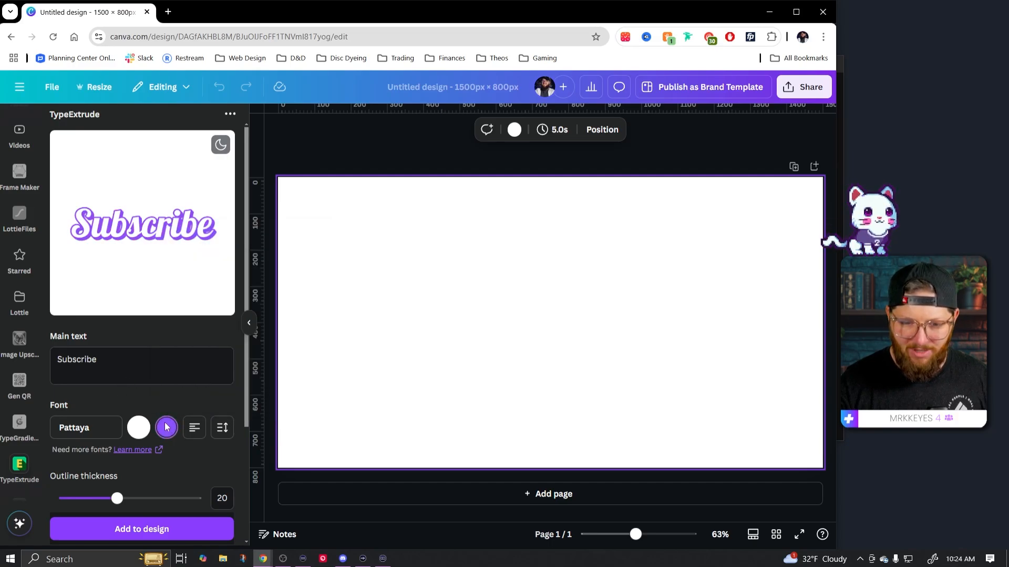
Step: Set the outline to the dark navy brand colour
{"action": "left_click", "coordinate": [166, 426]}
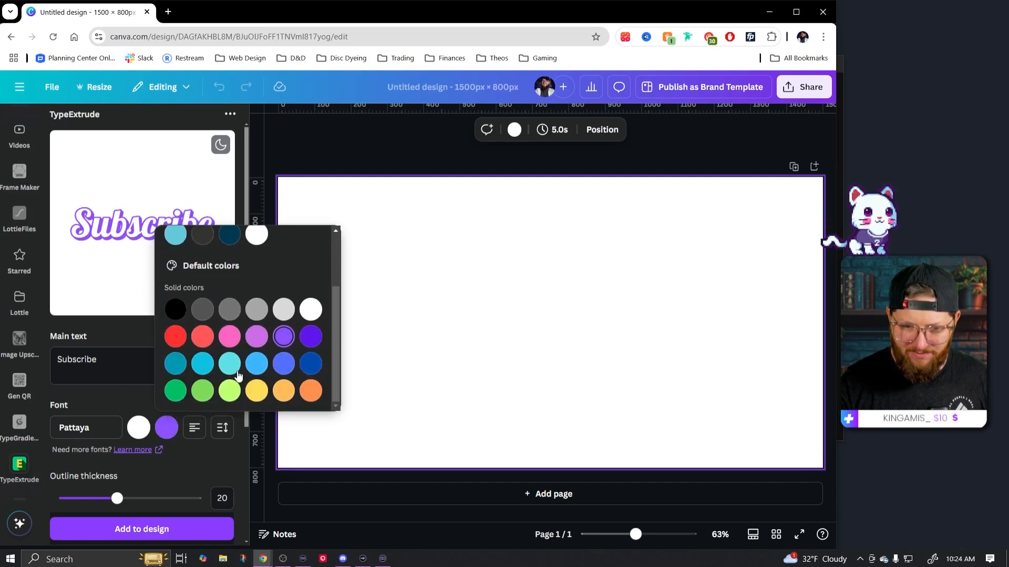
{"action": "scroll", "scroll_direction": "up", "scroll_amount": 3}
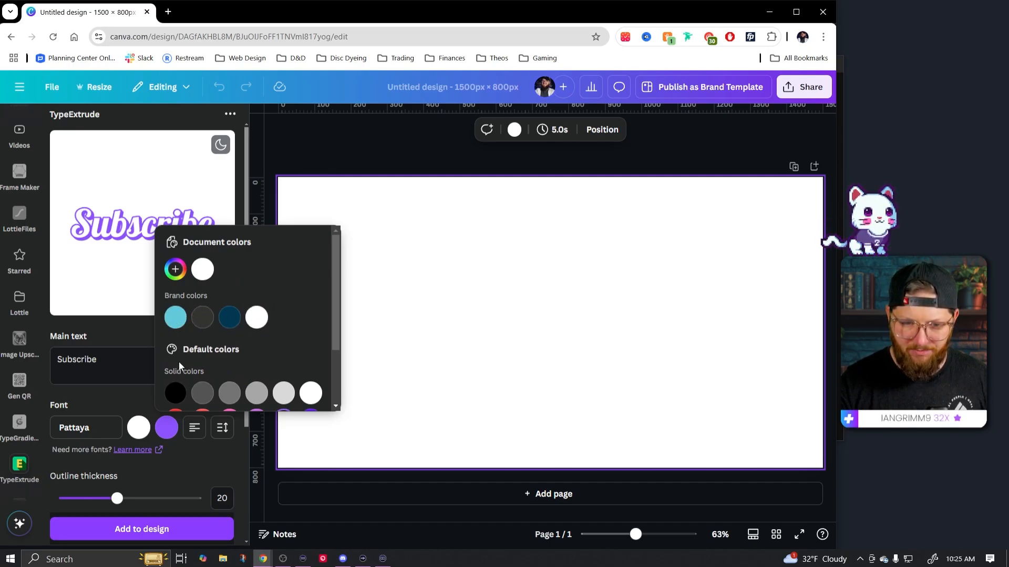
{"action": "left_click", "coordinate": [229, 315]}
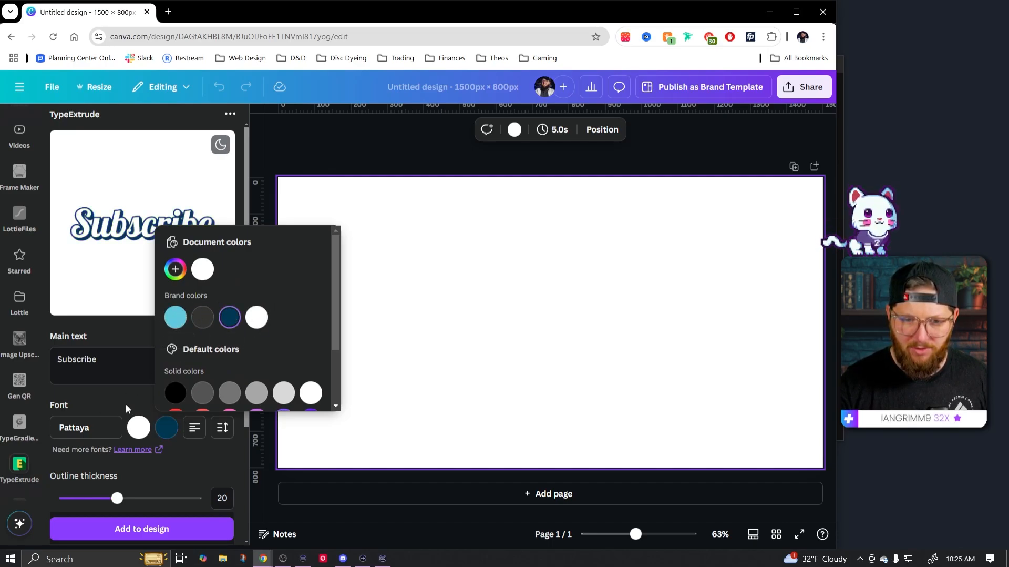
{"action": "left_click", "coordinate": [174, 316]}
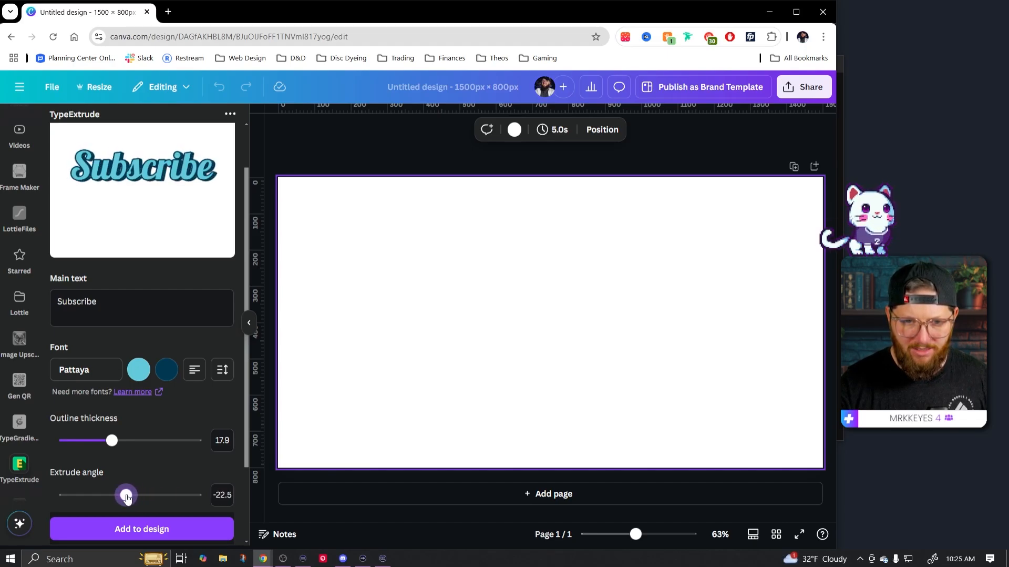
Step: Set outline thickness 17.9, extrude angle −22.5 and extrude length about 1095
{"action": "scroll", "scroll_direction": "down", "scroll_amount": 3}
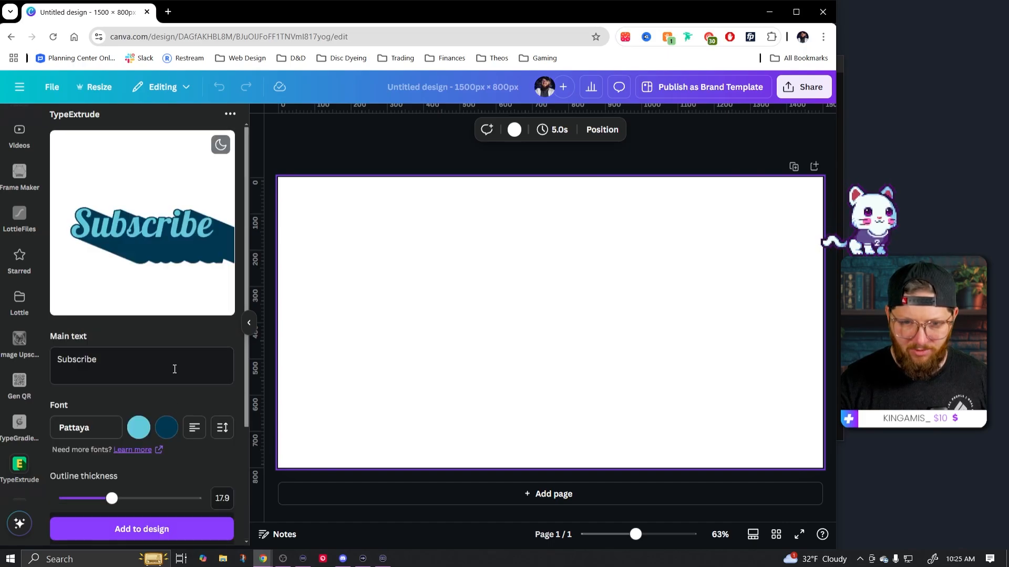
{"action": "scroll", "scroll_direction": "down", "scroll_amount": 3}
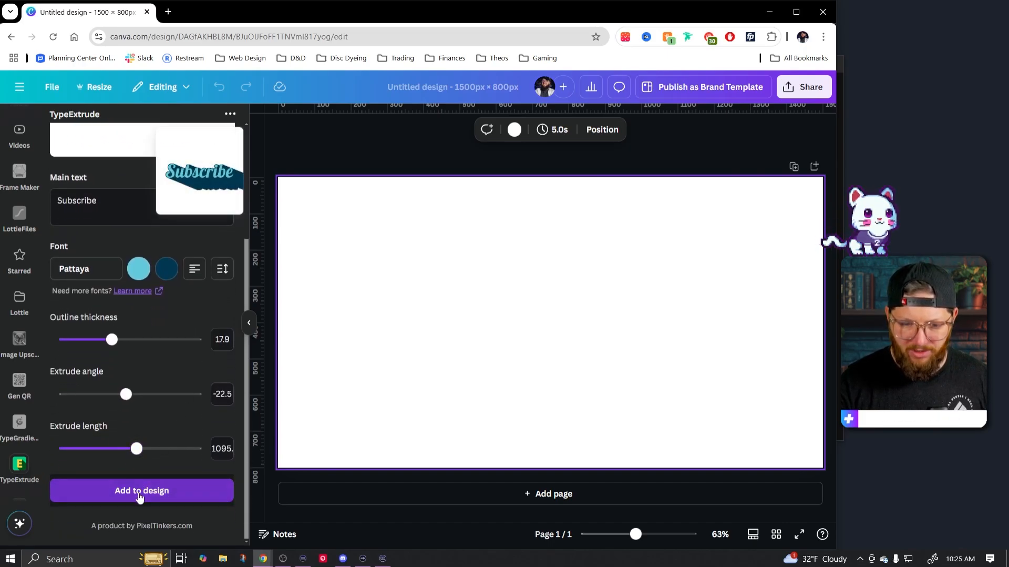
Step: Add the light blue, navy-outlined Subscribe lettering across the top of the page
{"action": "left_click", "coordinate": [141, 489]}
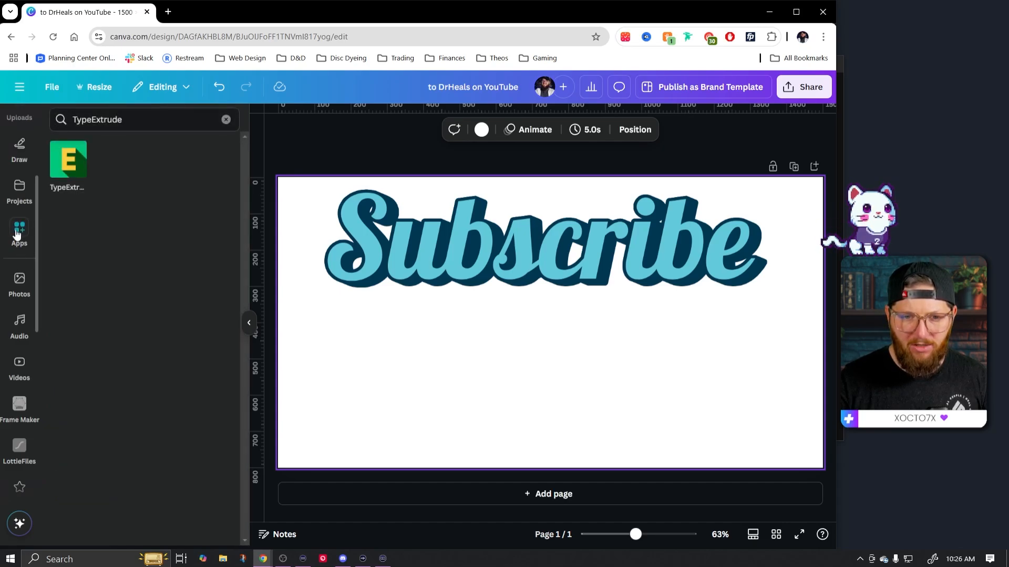
Step: Find the TypeGradient app in the Apps panel and open it
{"action": "left_click", "coordinate": [97, 120]}
{"action": "type", "text": "TypeGradient"}
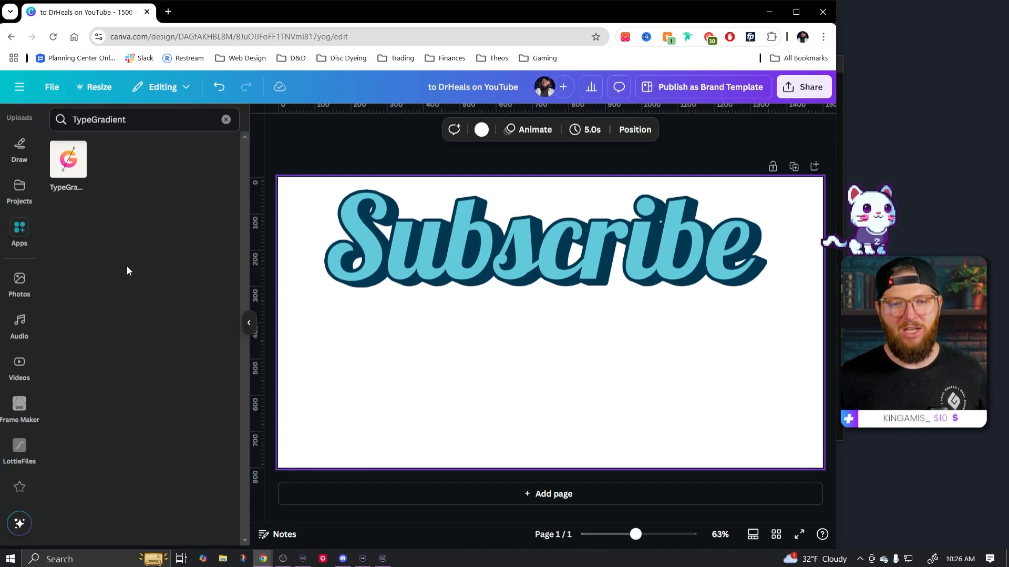
{"action": "mouse_move", "coordinate": [104, 234]}
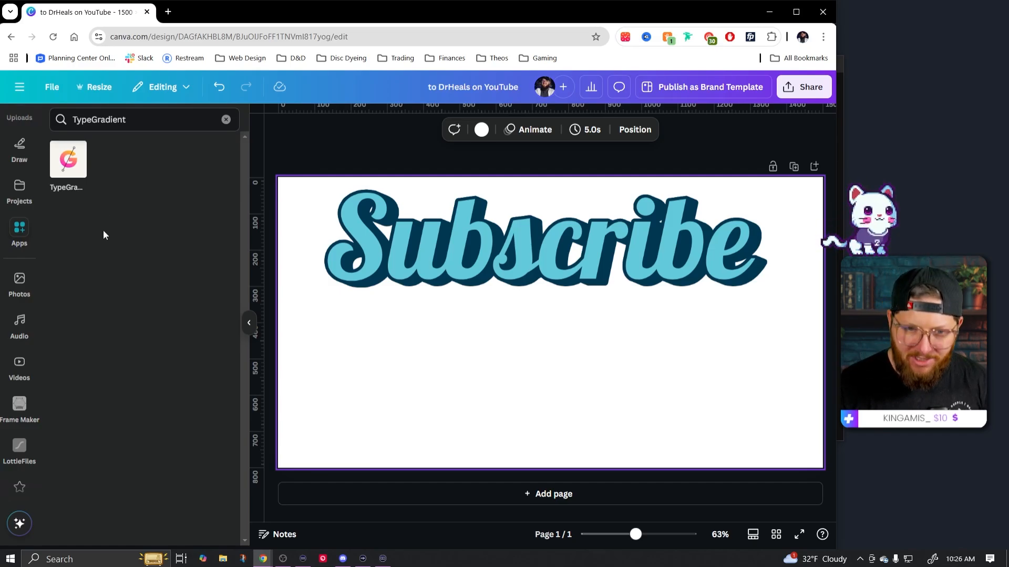
{"action": "left_click", "coordinate": [69, 158]}
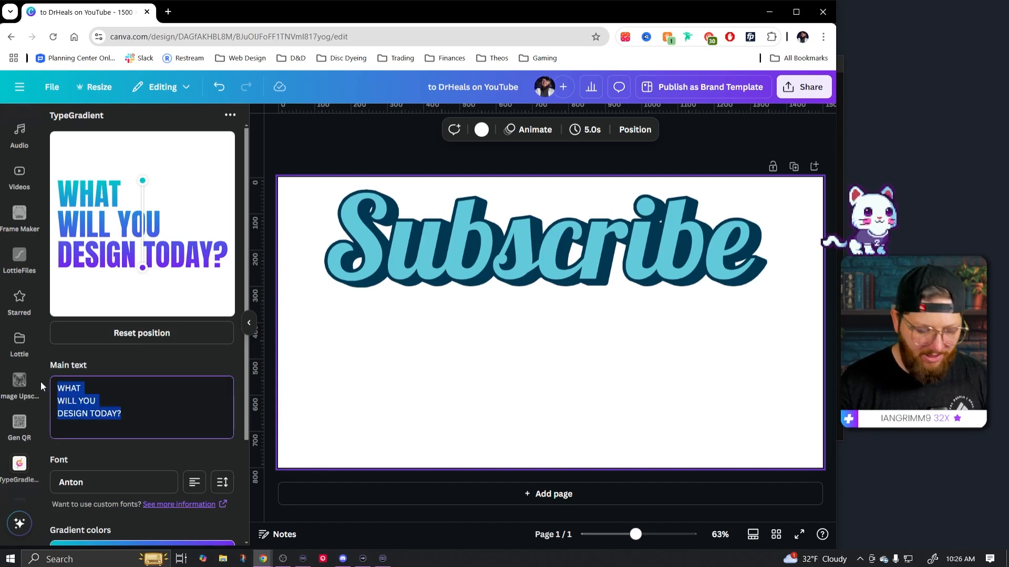
Step: Add an orange-to-yellow gradient 'Subscribe' in Bagel Fat below the blue one
{"action": "type", "text": "Subsc"}
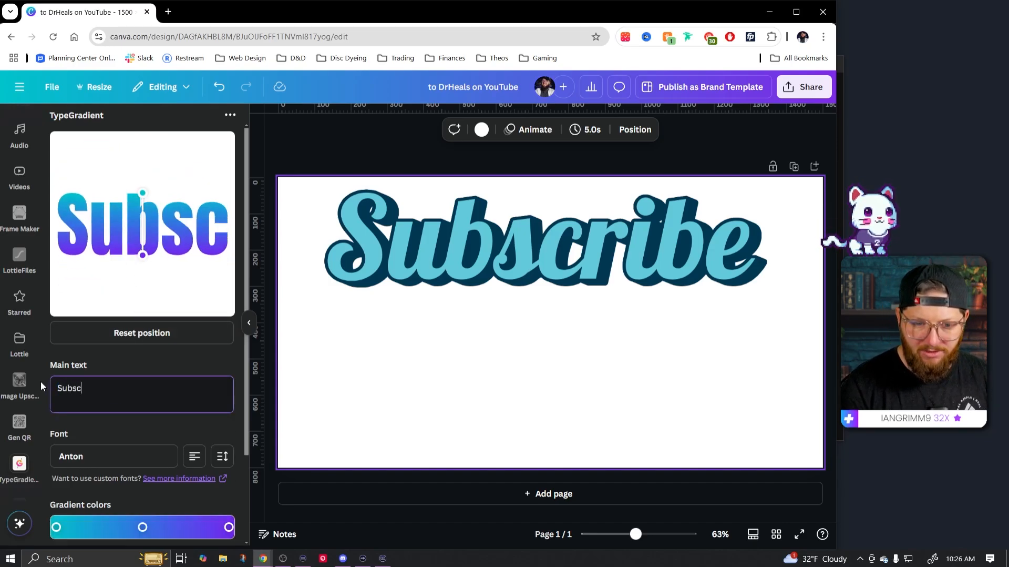
{"action": "type", "text": "ribe"}
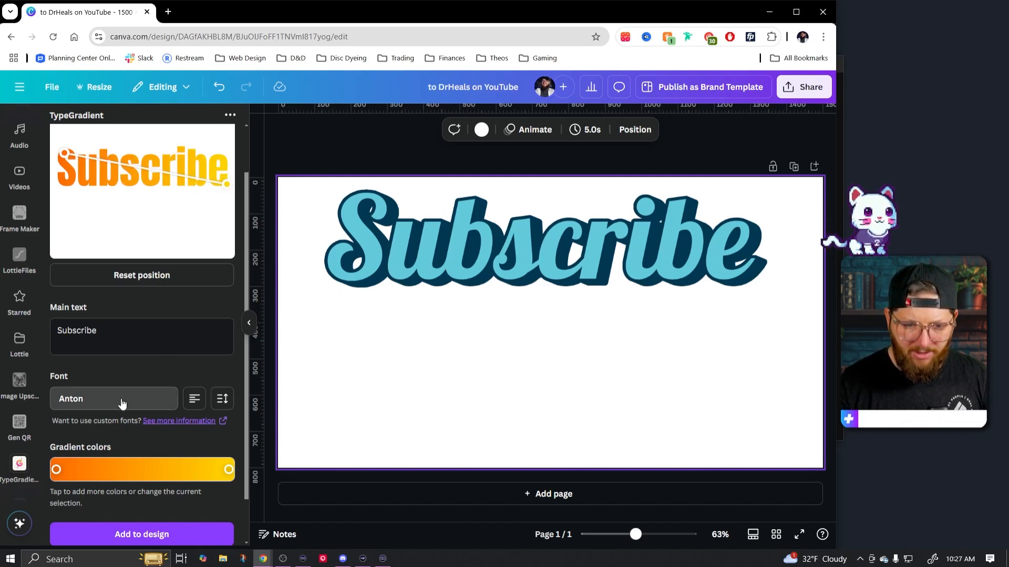
{"action": "left_click", "coordinate": [114, 398]}
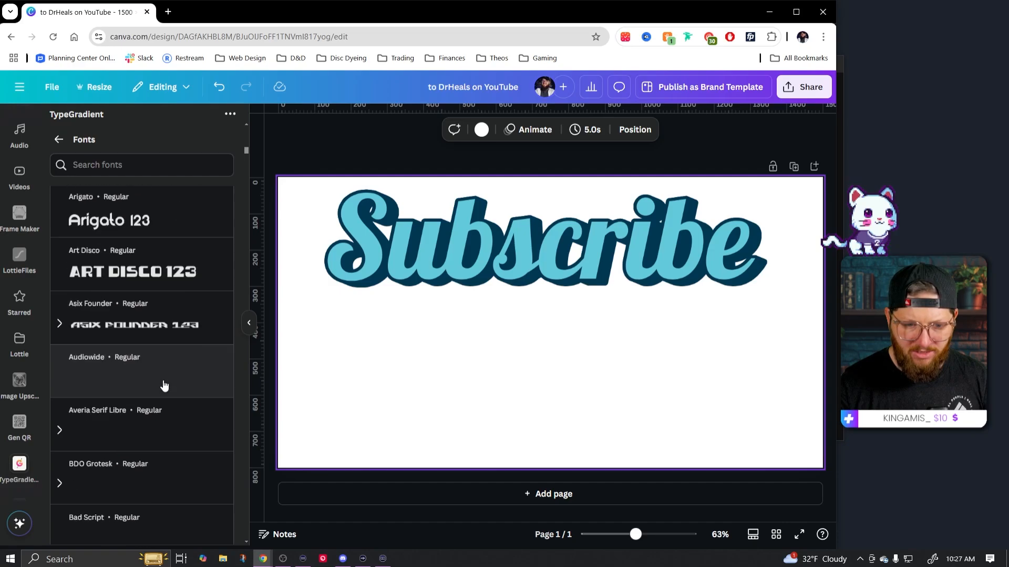
{"action": "scroll", "scroll_direction": "down", "scroll_amount": 3}
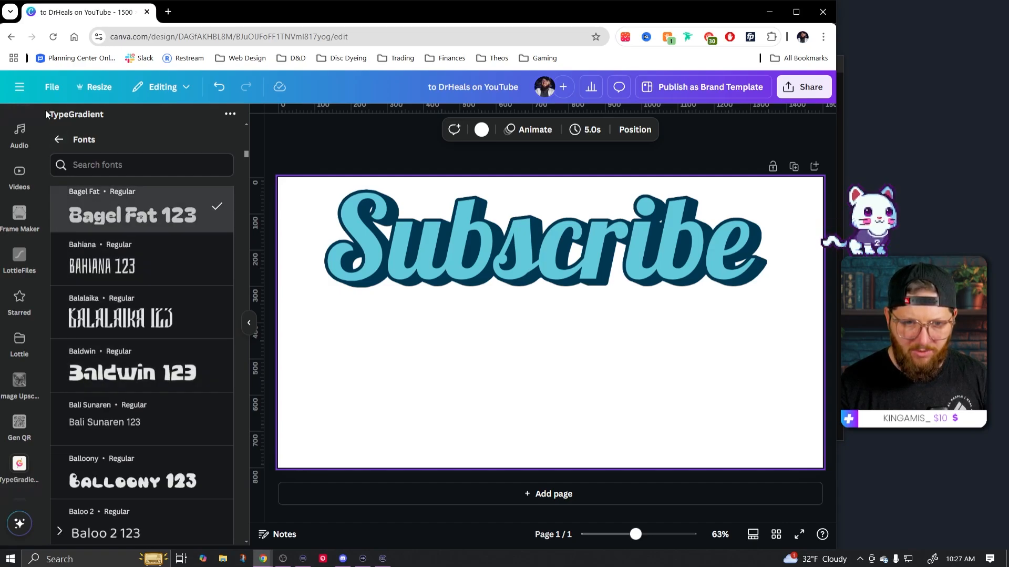
{"action": "left_click", "coordinate": [58, 139]}
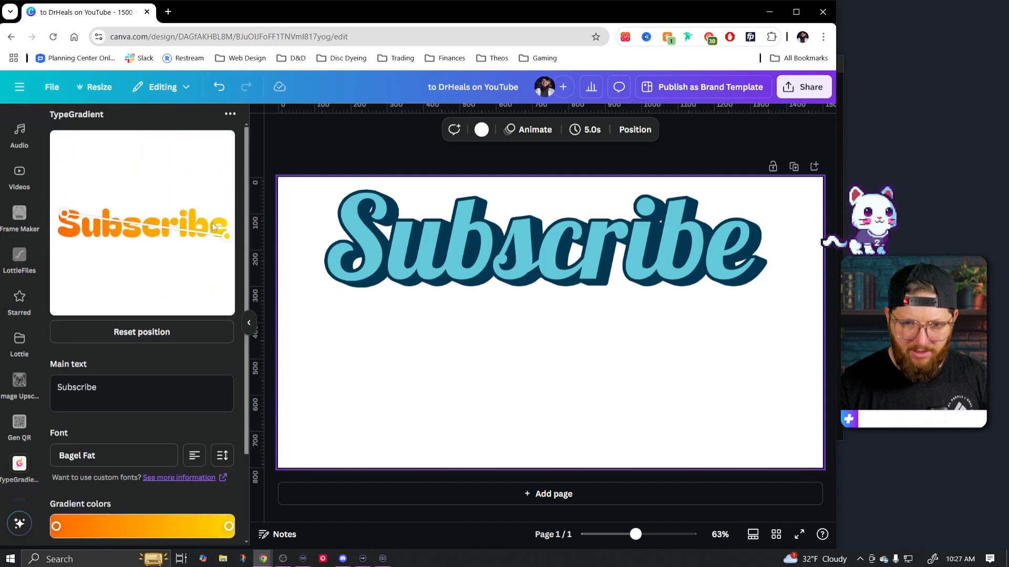
{"action": "scroll", "scroll_direction": "down", "scroll_amount": 3}
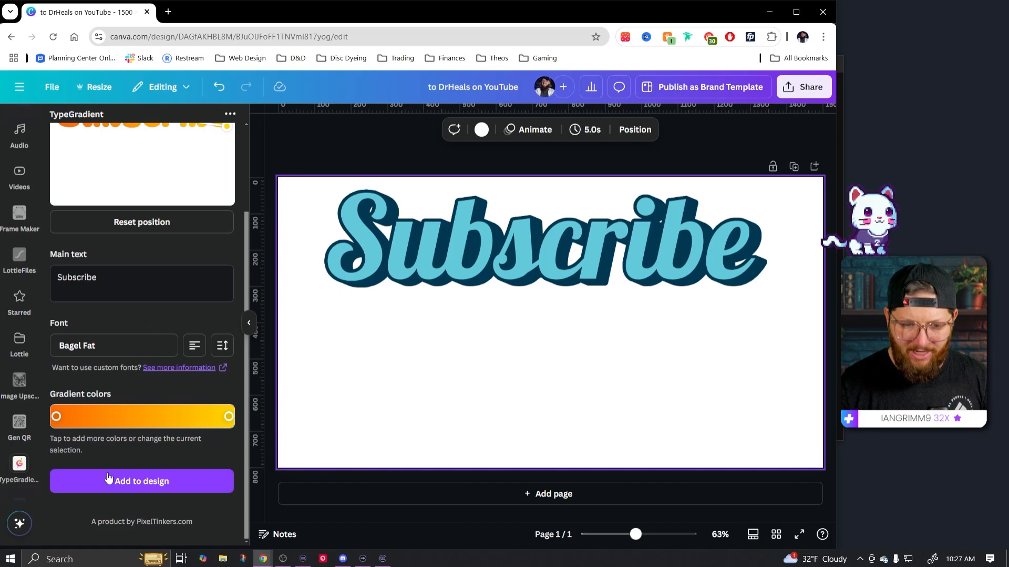
{"action": "left_click", "coordinate": [141, 480]}
{"action": "type", "text": "Type Warp"}
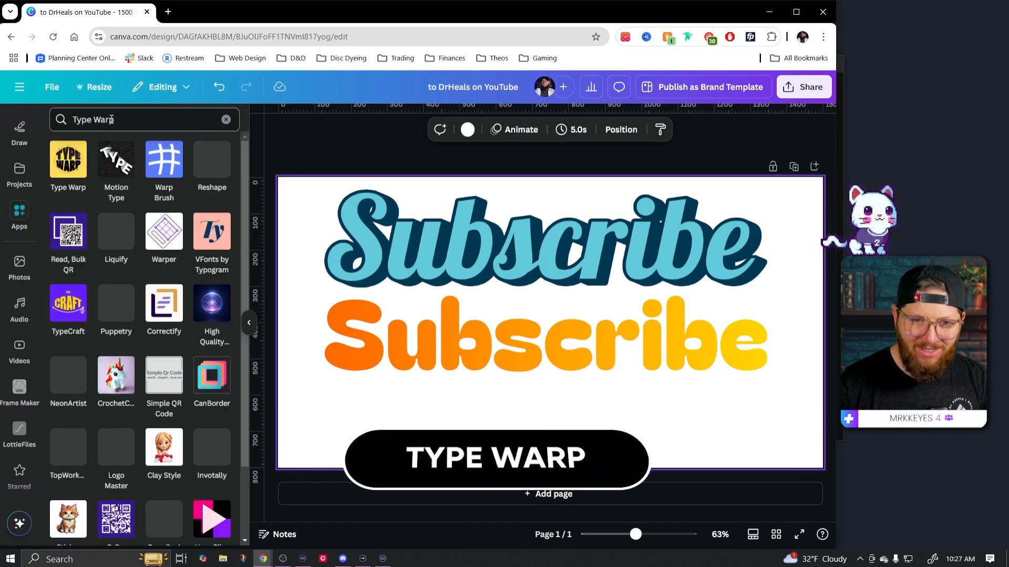
Step: Open the Type Warp app from the Apps panel search results
{"action": "left_click", "coordinate": [67, 159]}
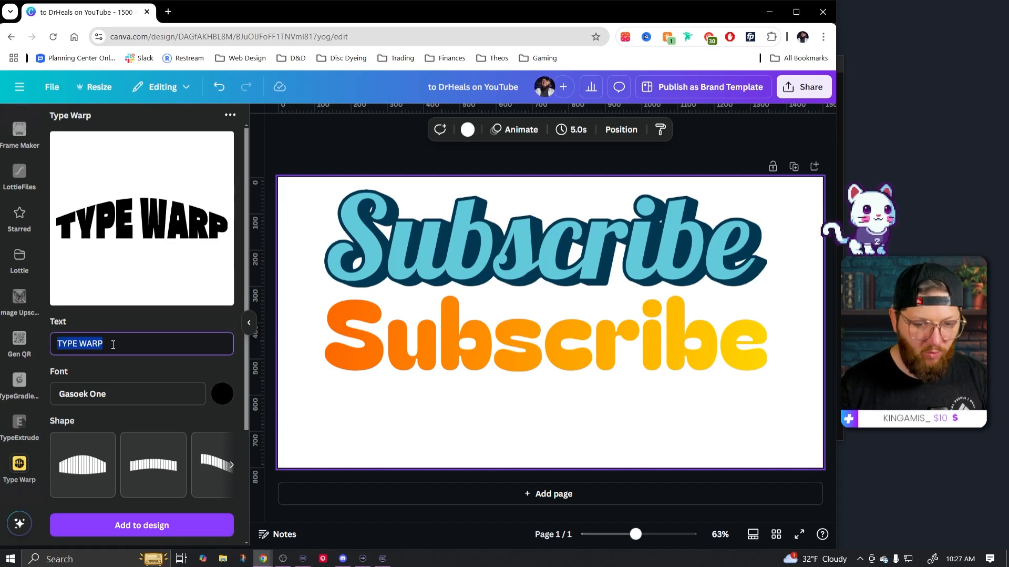
Step: Warp the text 'Subscribe' in the Anton font with a height of -49
{"action": "type", "text": "Sub"}
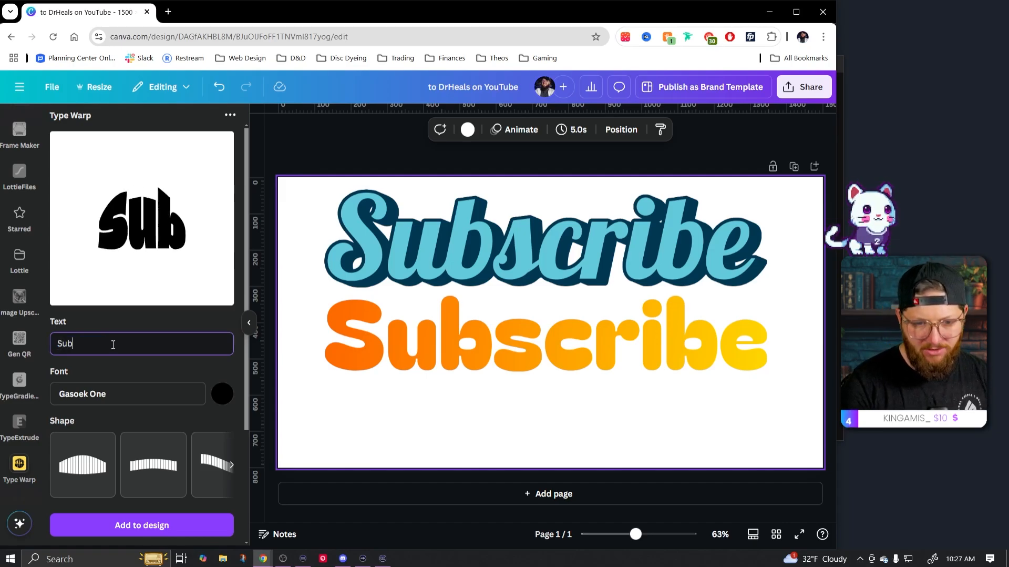
{"action": "type", "text": "scribe"}
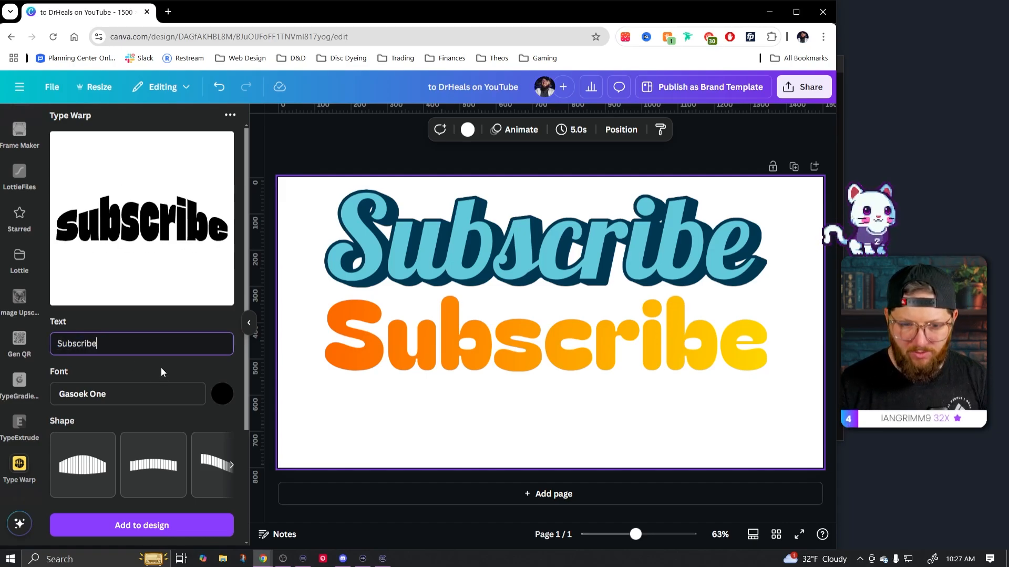
{"action": "left_click", "coordinate": [127, 394]}
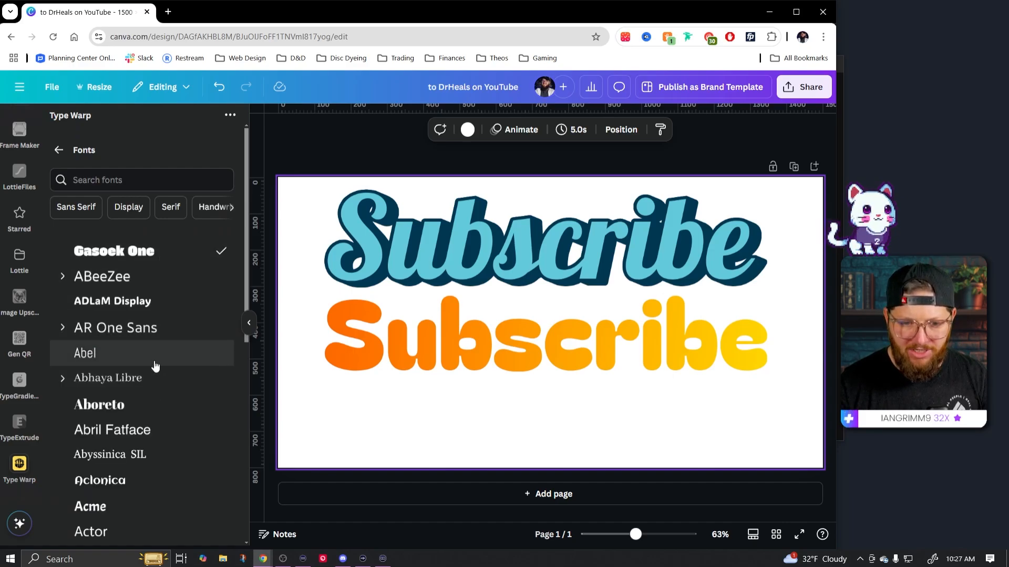
{"action": "scroll", "scroll_direction": "down", "scroll_amount": 3}
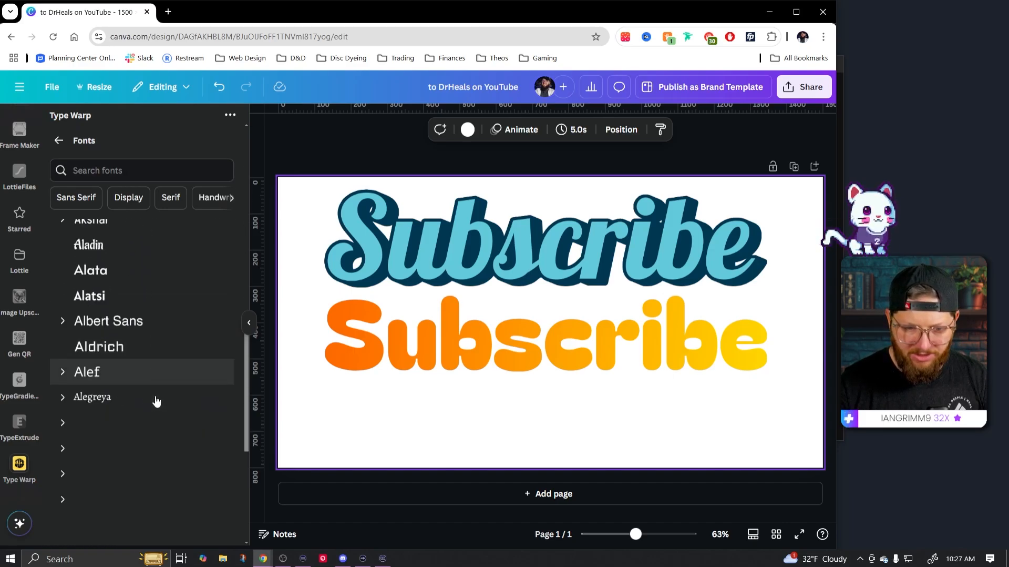
{"action": "scroll", "scroll_direction": "down", "scroll_amount": 3}
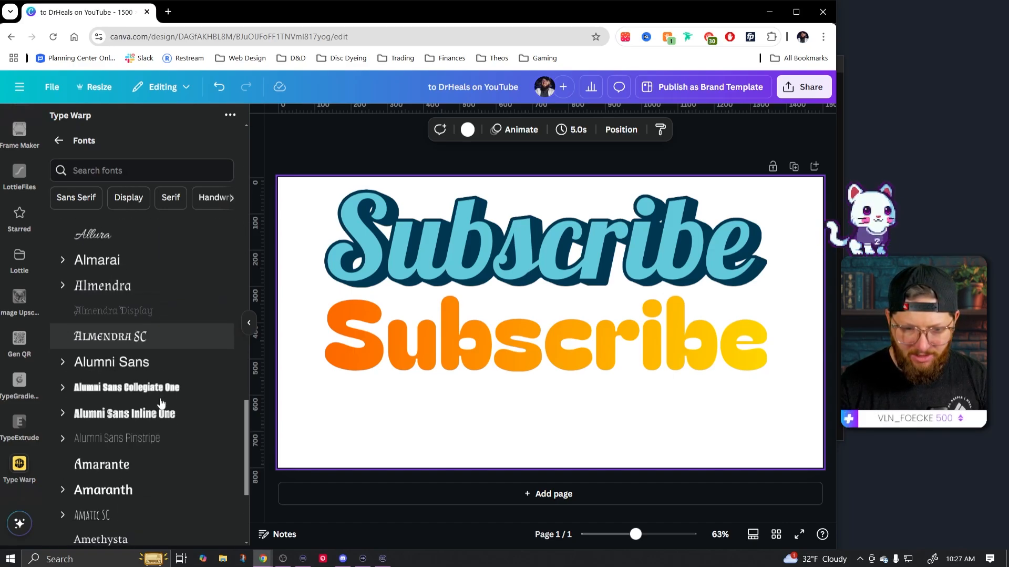
{"action": "left_click", "coordinate": [58, 140]}
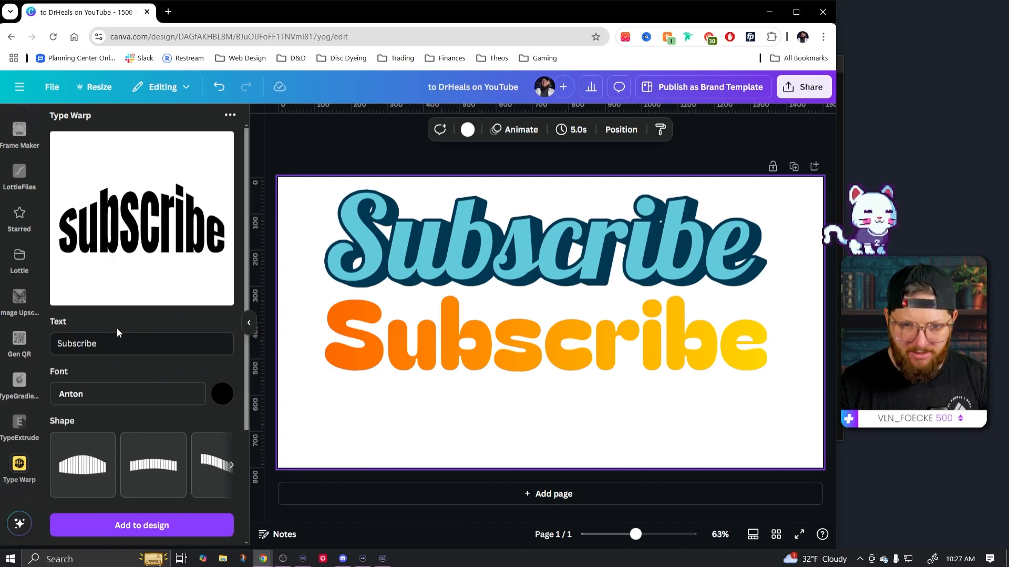
{"action": "scroll", "scroll_direction": "down", "scroll_amount": 3}
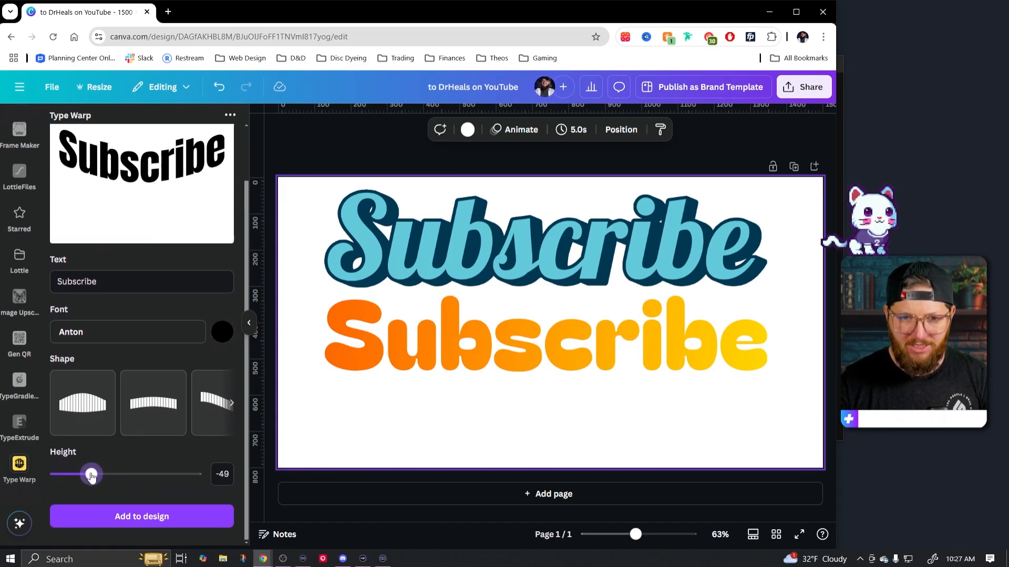
{"action": "left_click", "coordinate": [230, 402]}
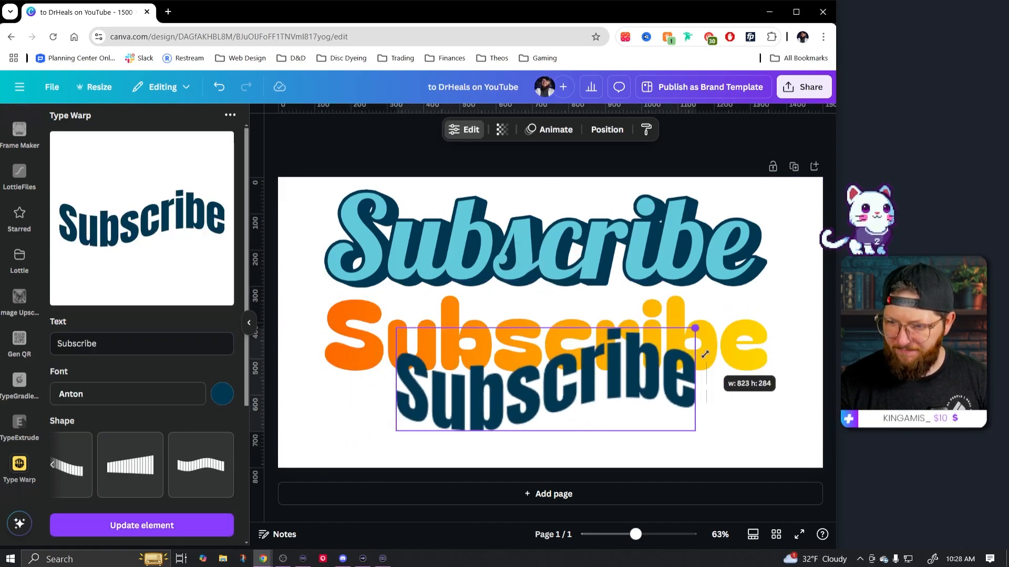
Step: Add a blank second page below the Subscribe designs
{"action": "left_click", "coordinate": [549, 493]}
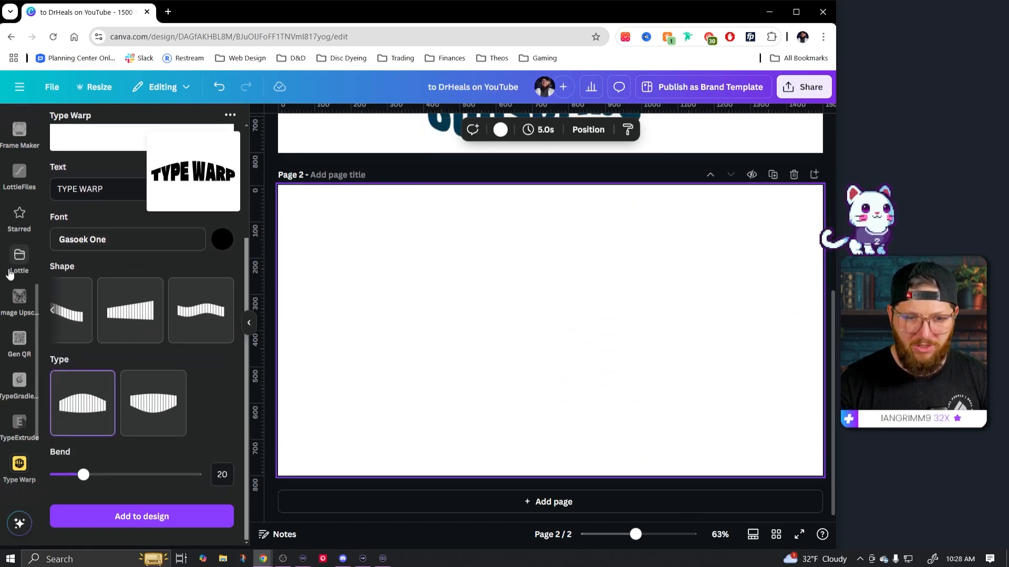
Step: Search the Apps panel for 'Text Art Maker'
{"action": "scroll", "scroll_direction": "up", "scroll_amount": 3}
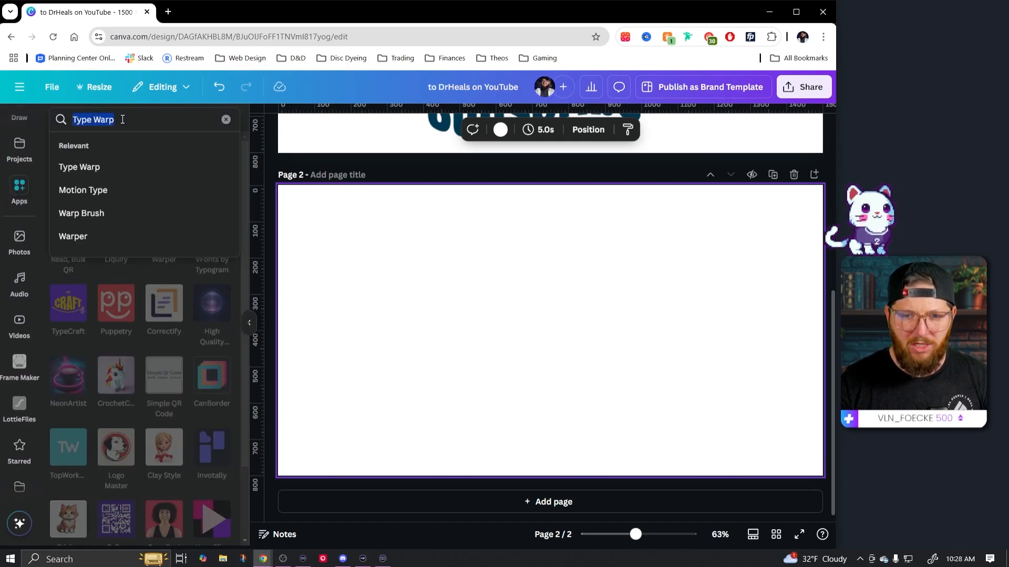
{"action": "type", "text": "Text Ar"}
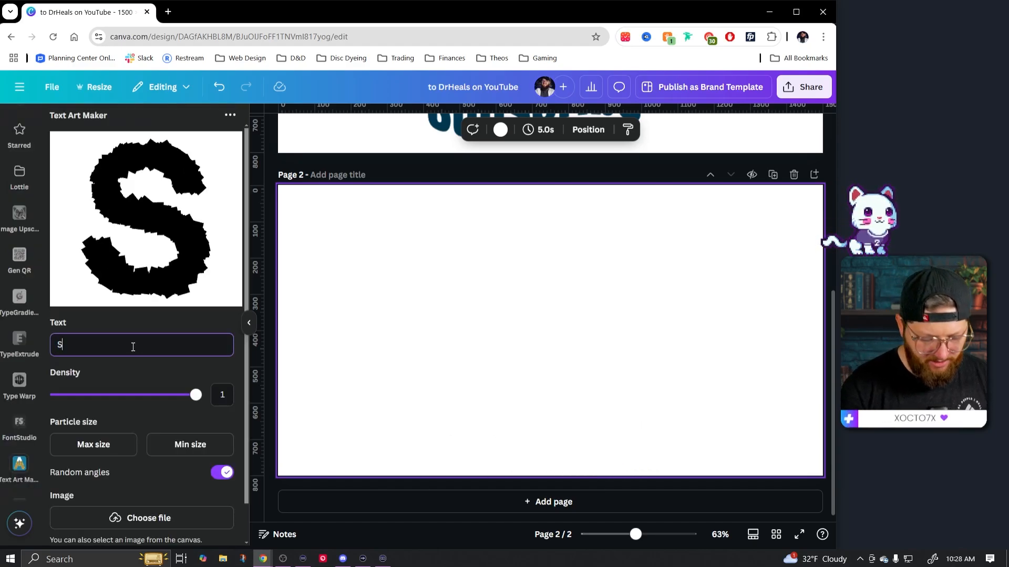
Step: Enter 'Subscribe' as the text art word and choose an image file for its particles
{"action": "type", "text": "ubscribe"}
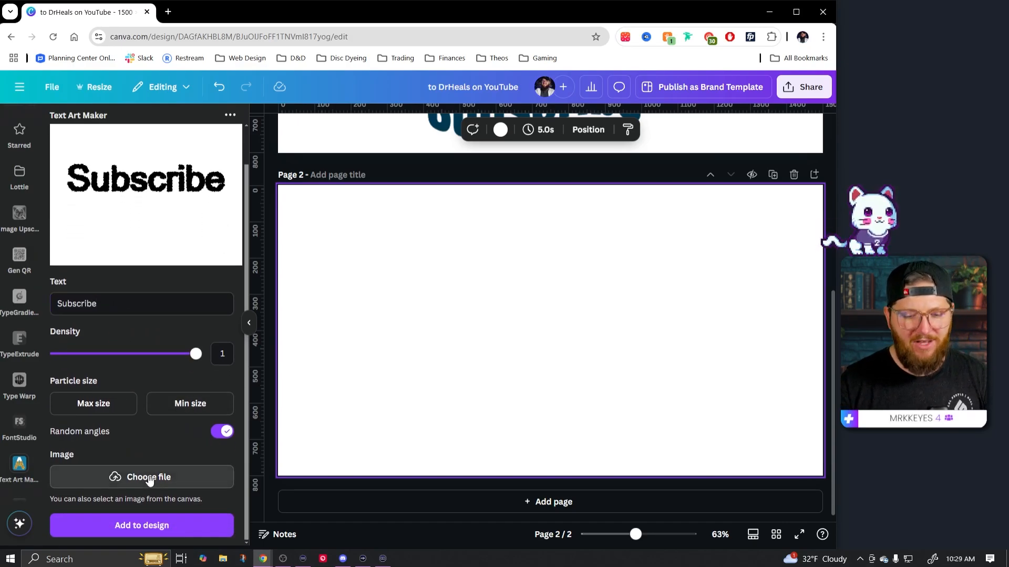
{"action": "left_click", "coordinate": [141, 477]}
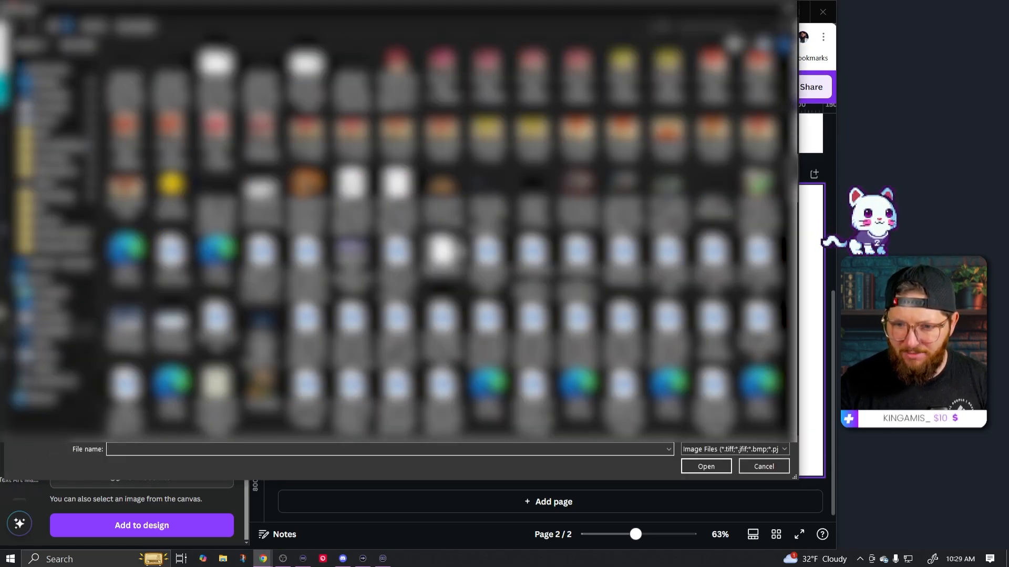
Step: Load twitch_PNG13-3899331494.png as the particle source image
{"action": "scroll", "scroll_direction": "down", "scroll_amount": 3}
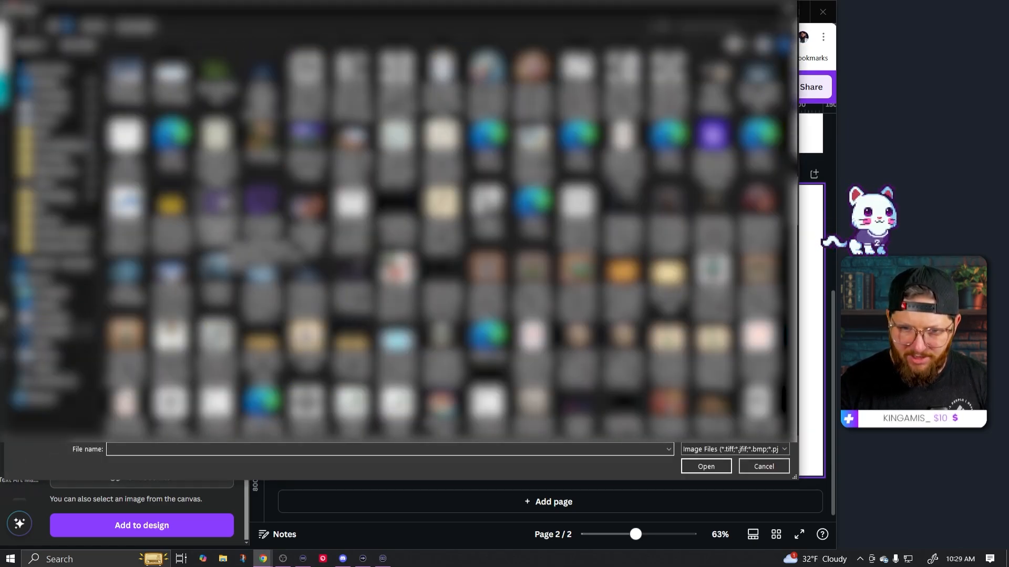
{"action": "left_click", "coordinate": [763, 465]}
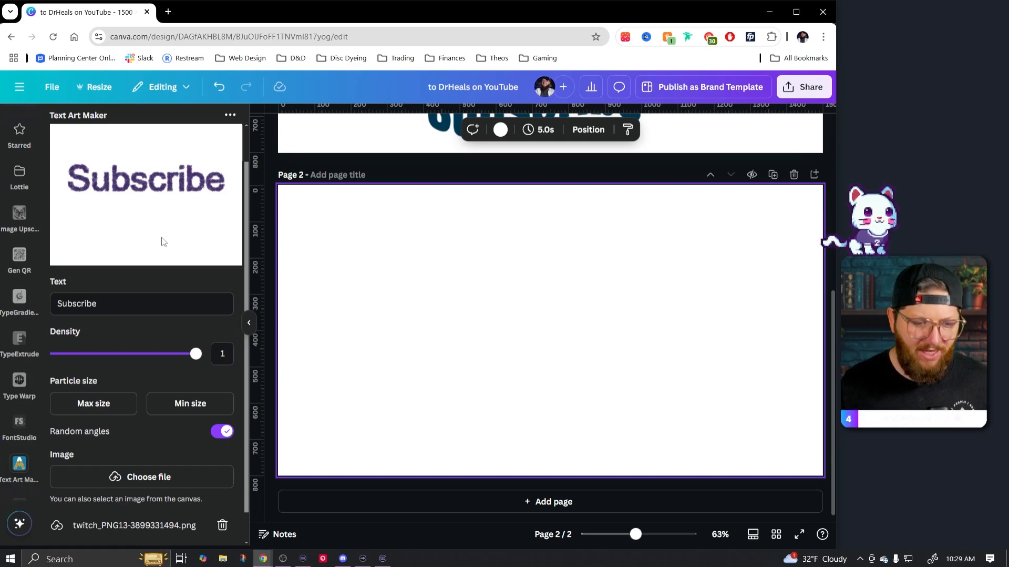
{"action": "mouse_move", "coordinate": [226, 338]}
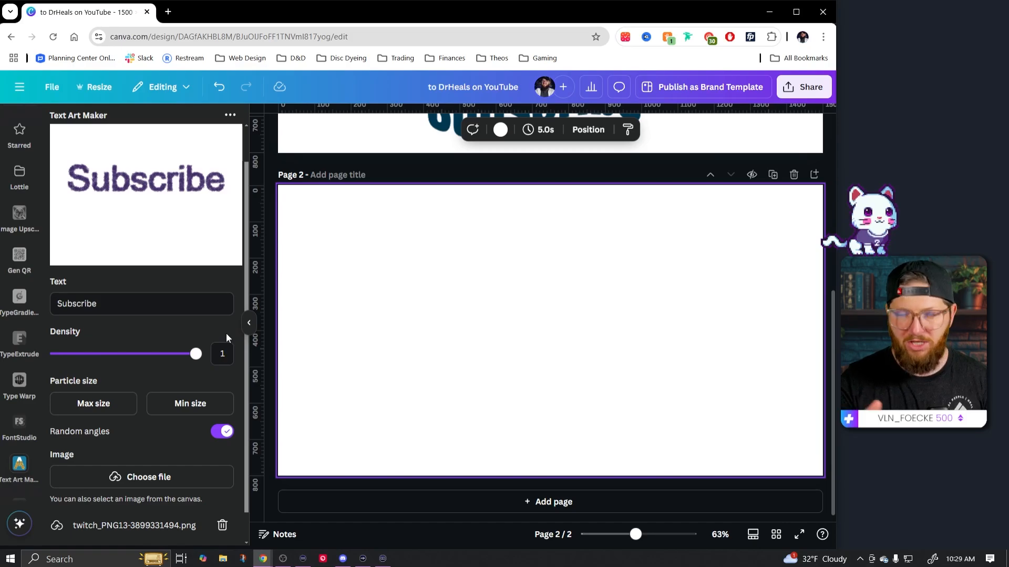
{"action": "mouse_move", "coordinate": [103, 266]}
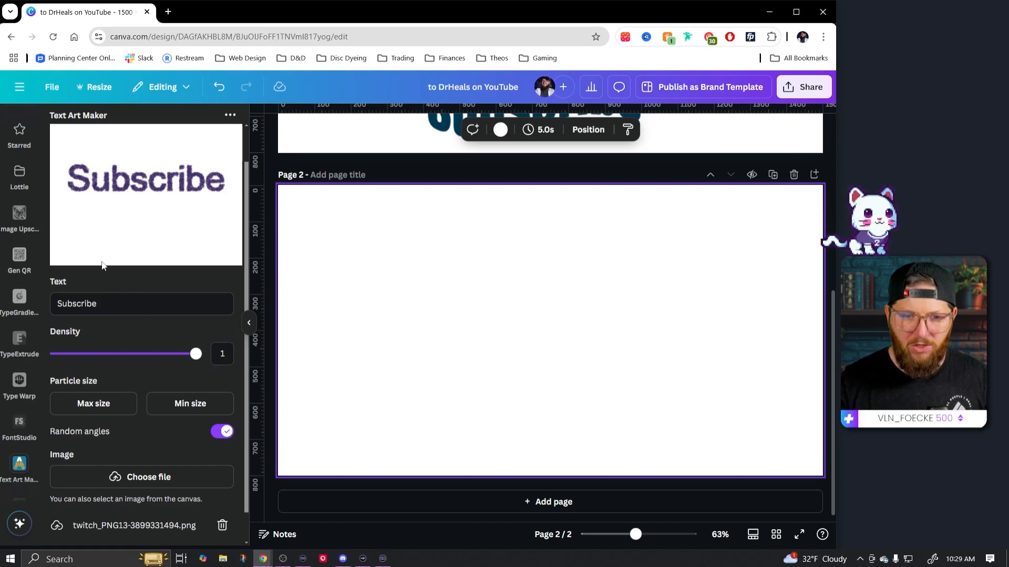
{"action": "mouse_move", "coordinate": [437, 282]}
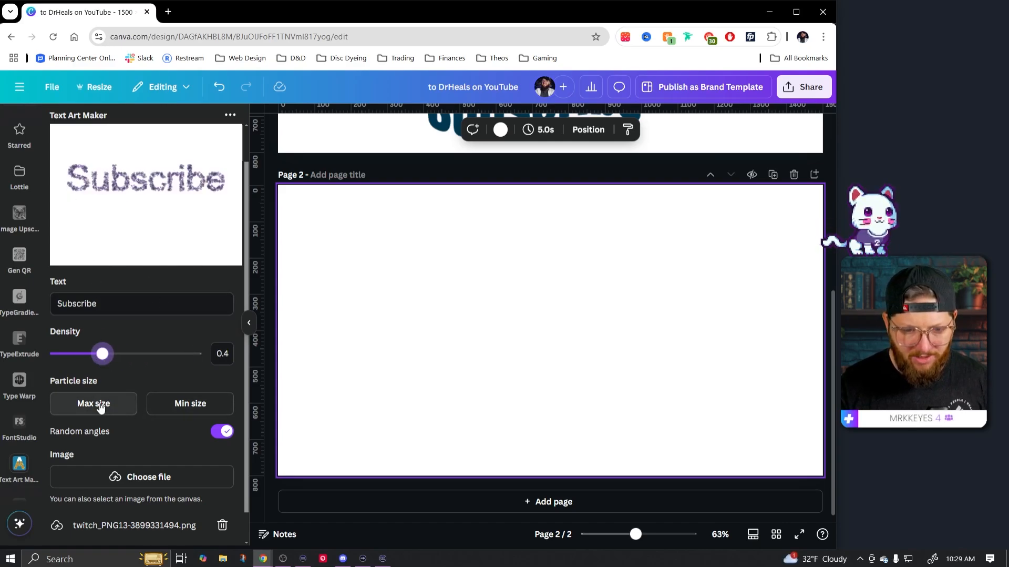
Step: Set particle density 0.4, maximum particle size 3 and minimum size 0.4
{"action": "left_click", "coordinate": [93, 403]}
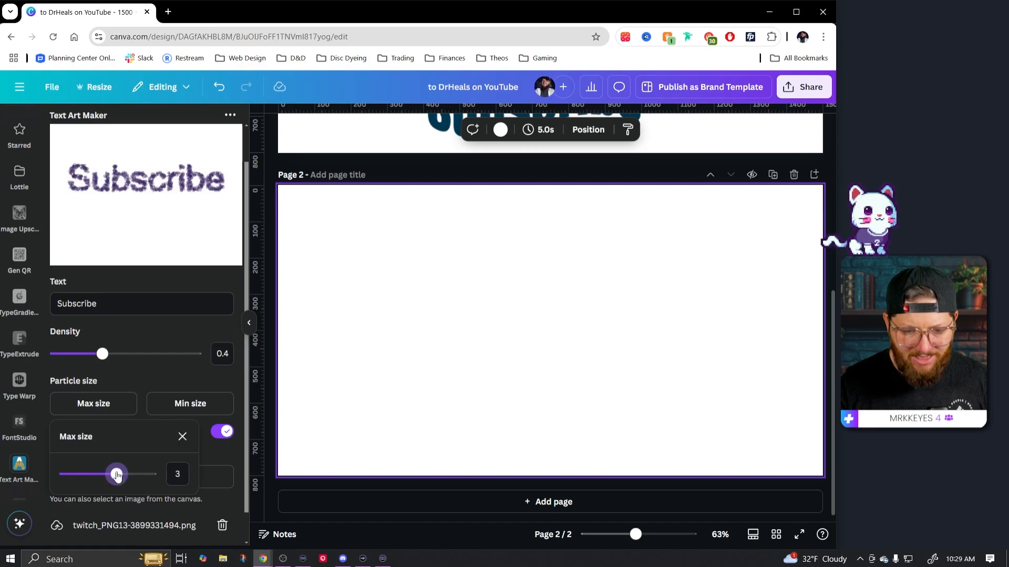
{"action": "left_click", "coordinate": [189, 403]}
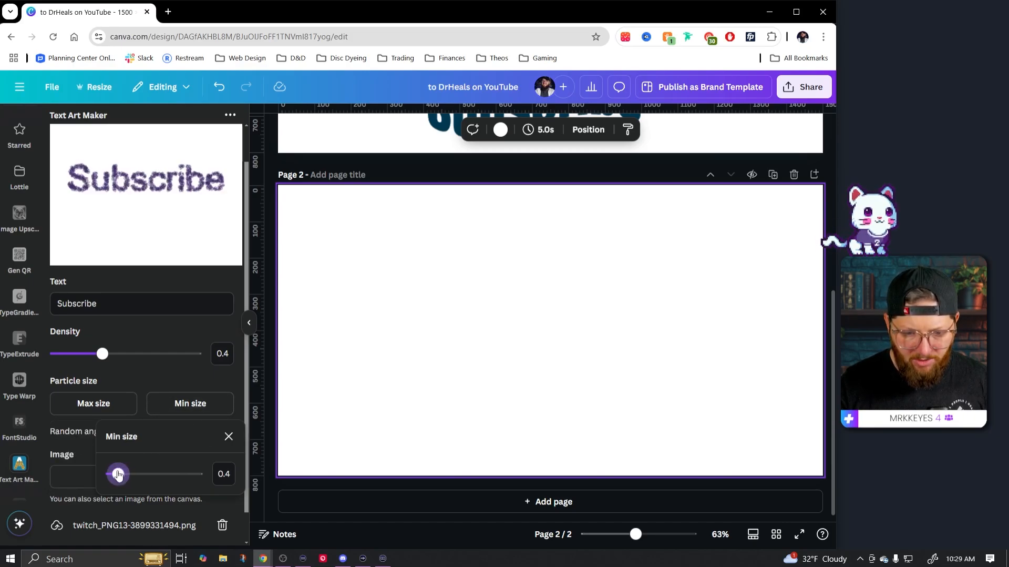
{"action": "left_click", "coordinate": [229, 436]}
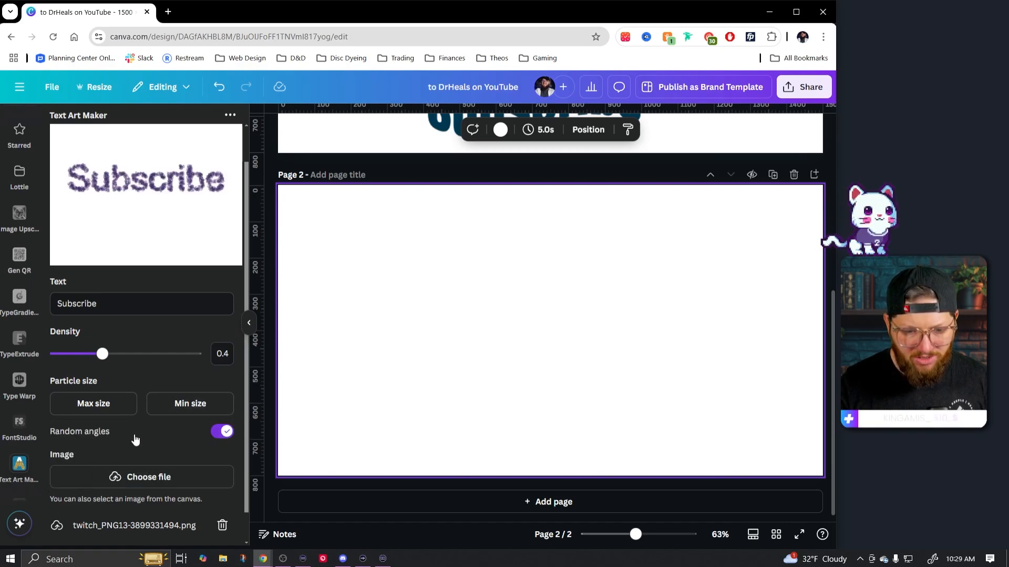
{"action": "left_click", "coordinate": [550, 330]}
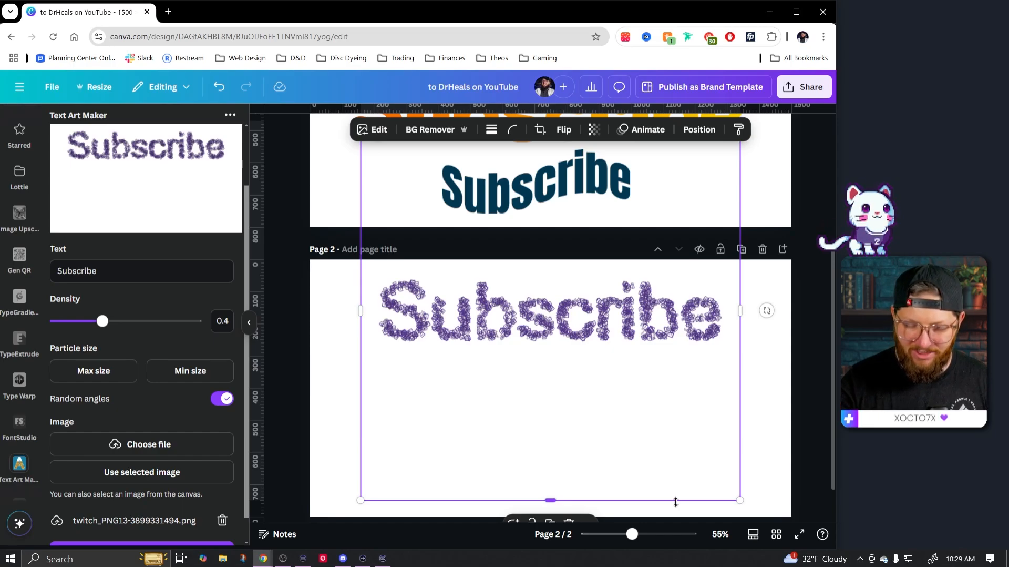
{"action": "mouse_move", "coordinate": [438, 363]}
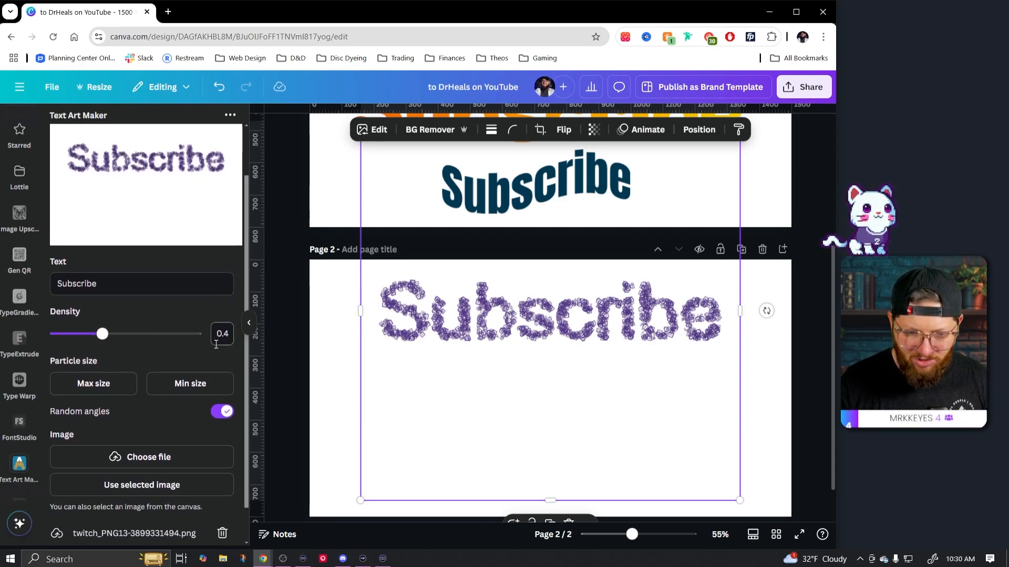
Step: Scroll the Text Art Maker panel while the particle Subscribe stays on page two
{"action": "scroll", "scroll_direction": "down", "scroll_amount": 3}
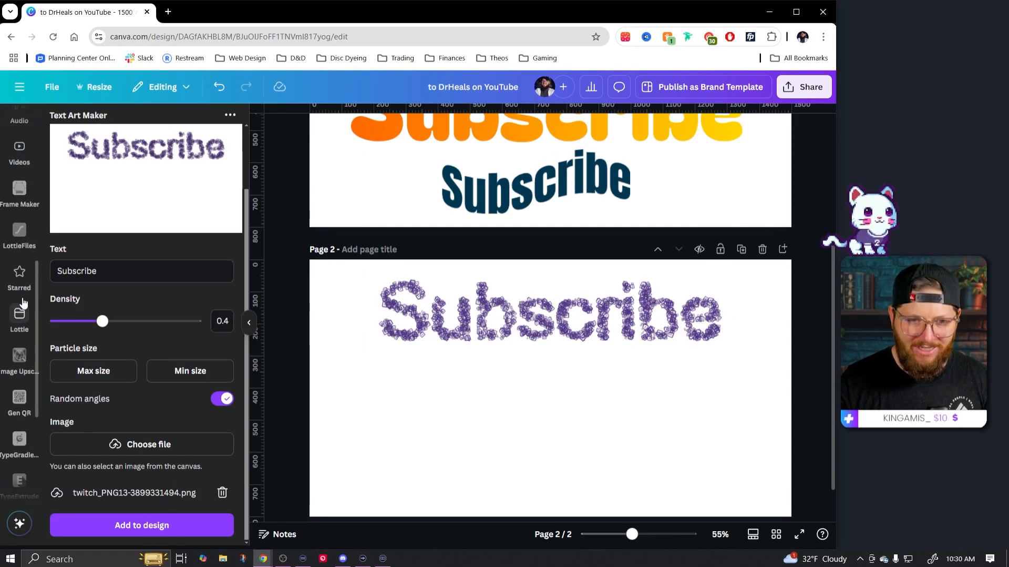
Step: Find the Motion Type app and show its Twist, Wobble, Outline and Pulse templates
{"action": "scroll", "scroll_direction": "up", "scroll_amount": 3}
{"action": "type", "text": "M"}
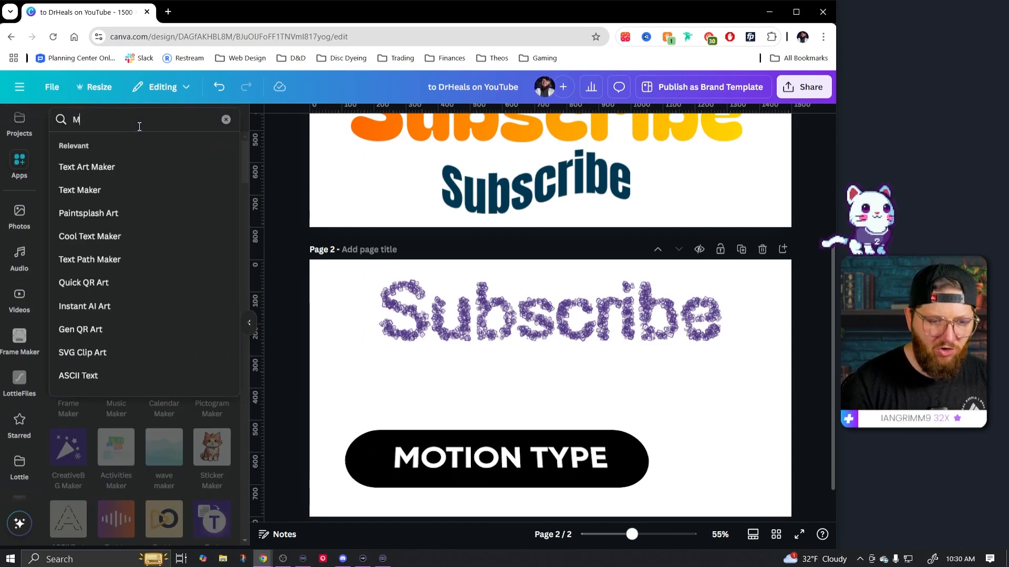
{"action": "type", "text": "otion Type"}
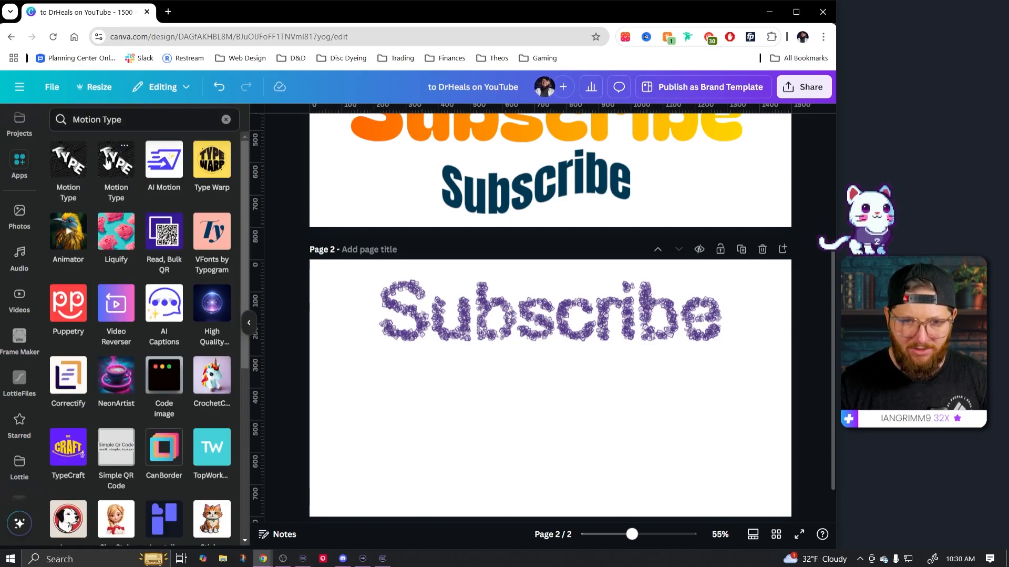
{"action": "left_click", "coordinate": [67, 160]}
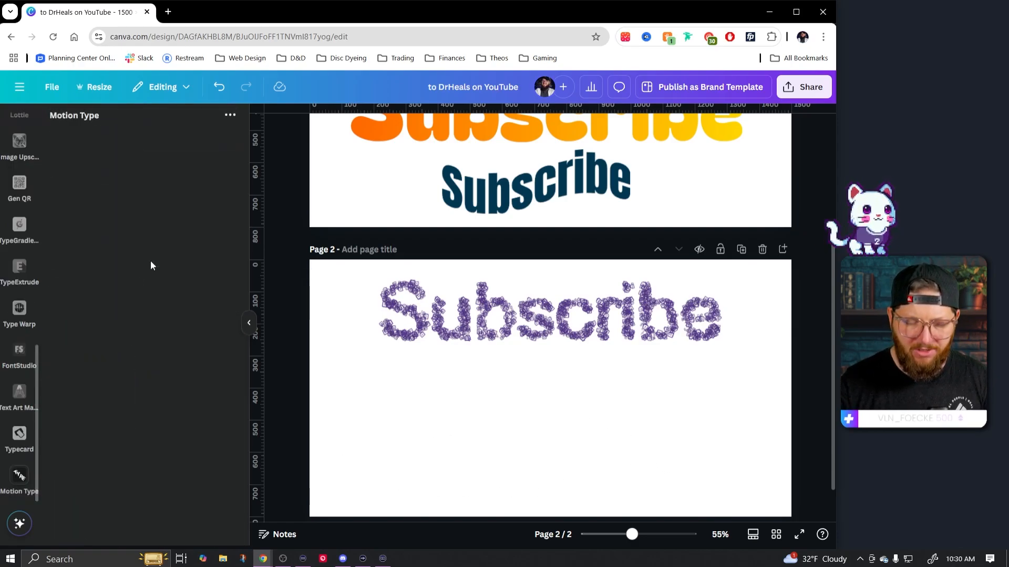
{"action": "left_click", "coordinate": [20, 480]}
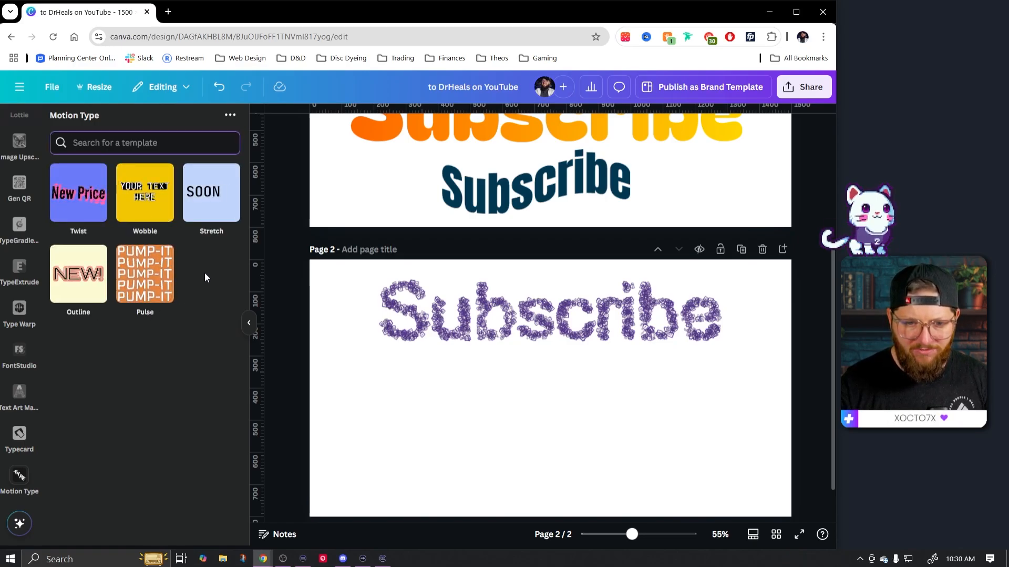
{"action": "mouse_move", "coordinate": [78, 274]}
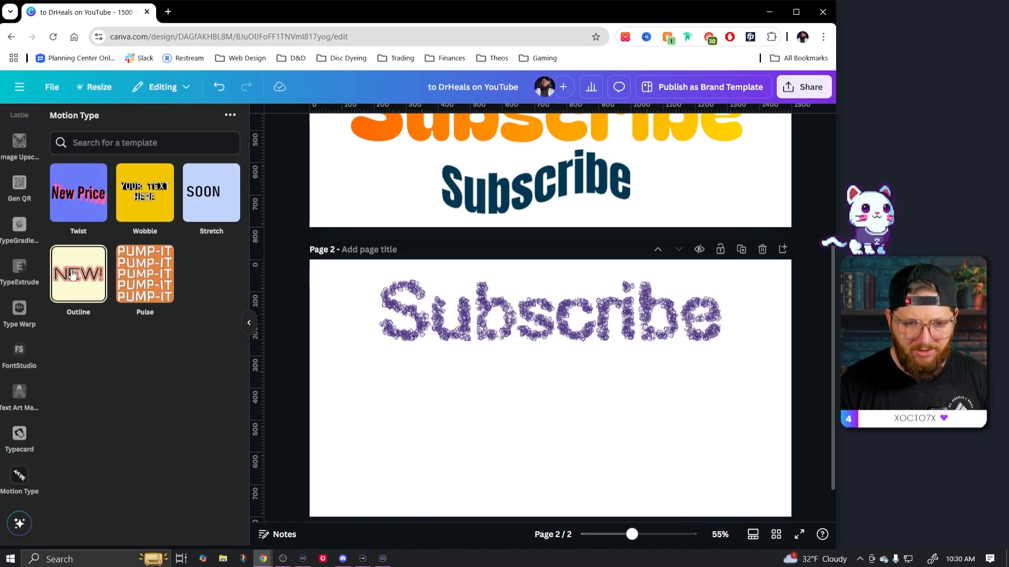
Step: Create an Outline motion text reading 'Subscribe' in the Pacifico font
{"action": "left_click", "coordinate": [78, 273]}
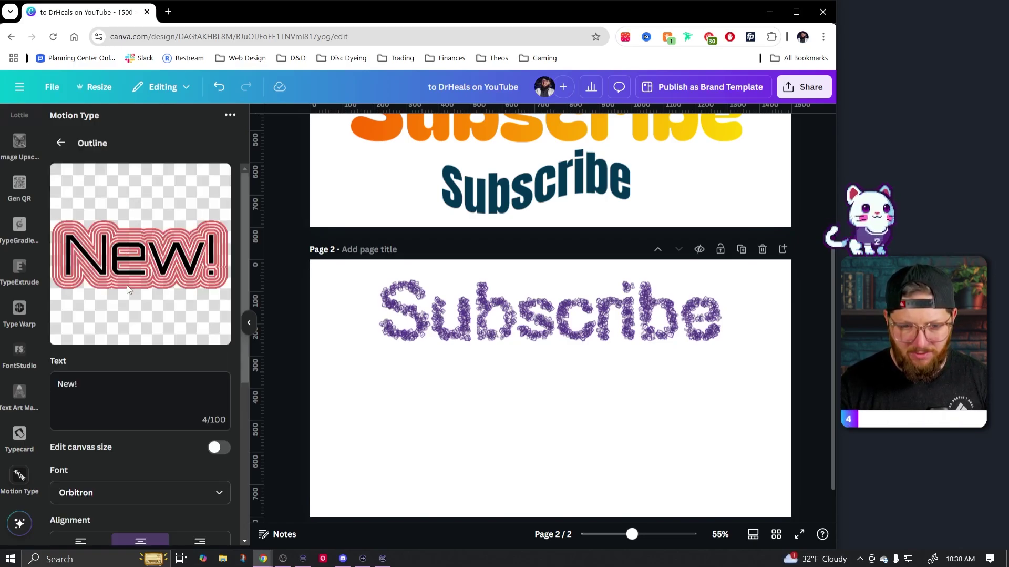
{"action": "type", "text": "Subs"}
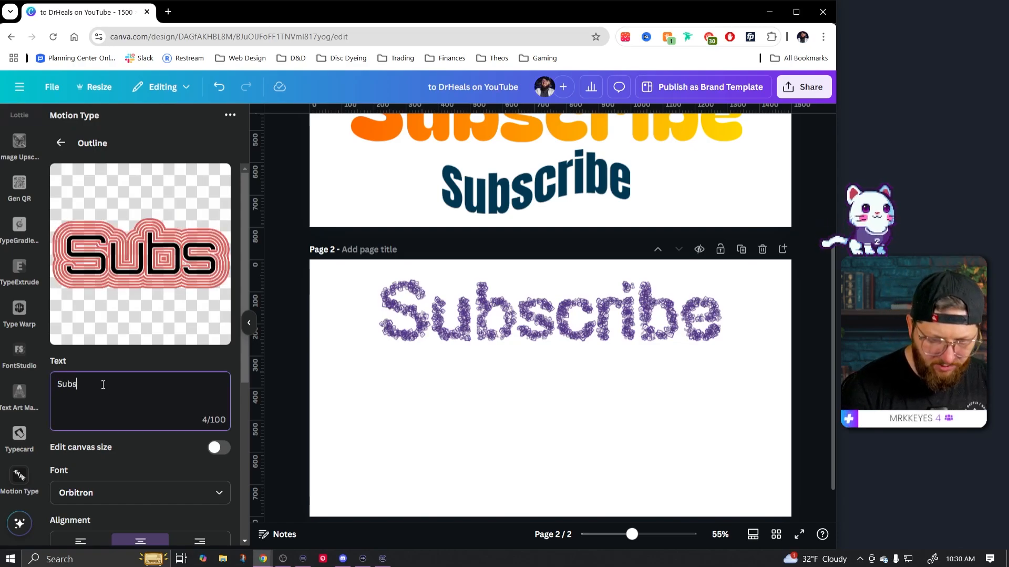
{"action": "type", "text": "cribe"}
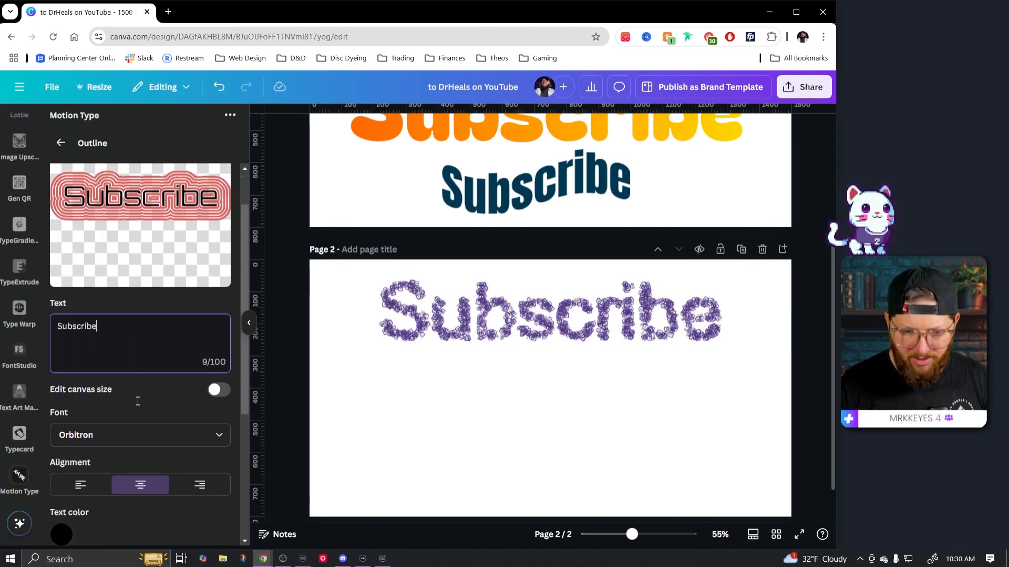
{"action": "left_click", "coordinate": [140, 434]}
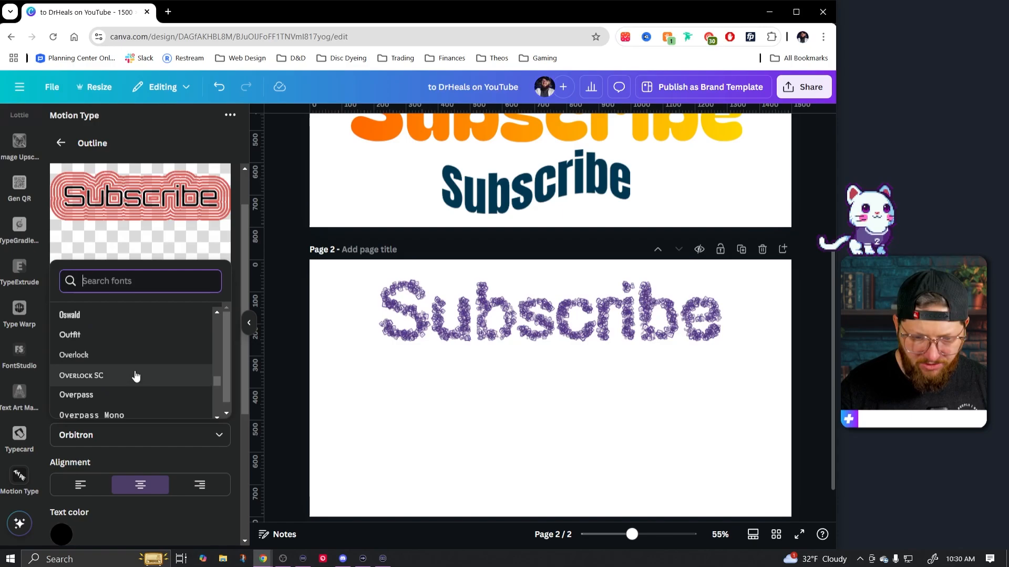
{"action": "left_click", "coordinate": [73, 366]}
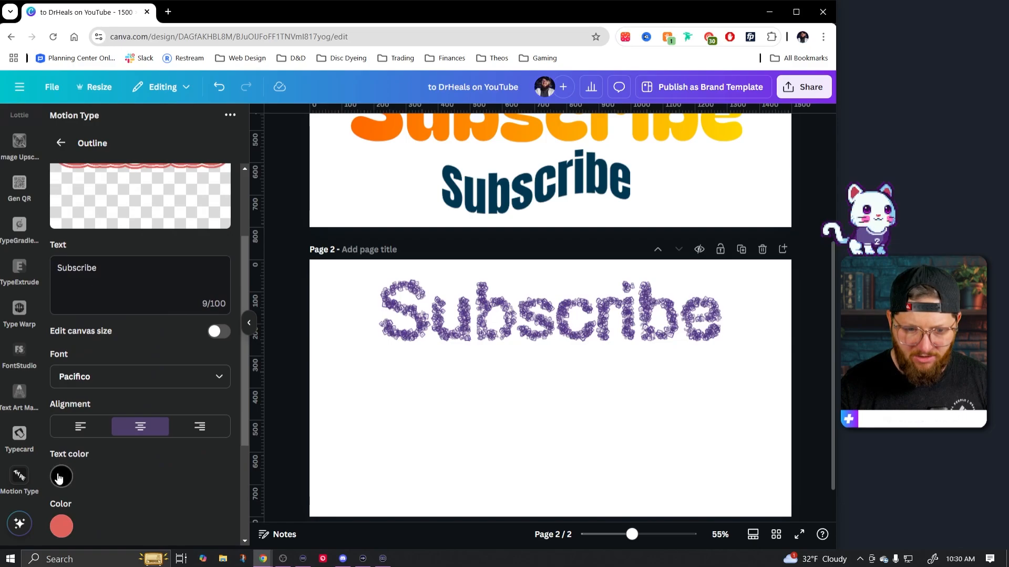
Step: Color the letters blue and outline rings orange, with 8 repetitions over 2 seconds
{"action": "left_click", "coordinate": [60, 476]}
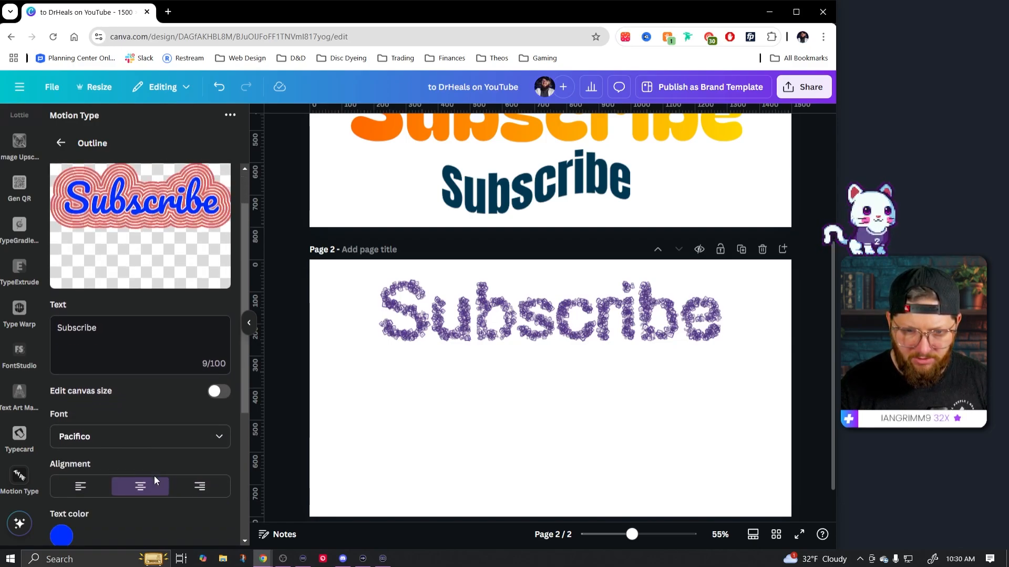
{"action": "left_click", "coordinate": [61, 535]}
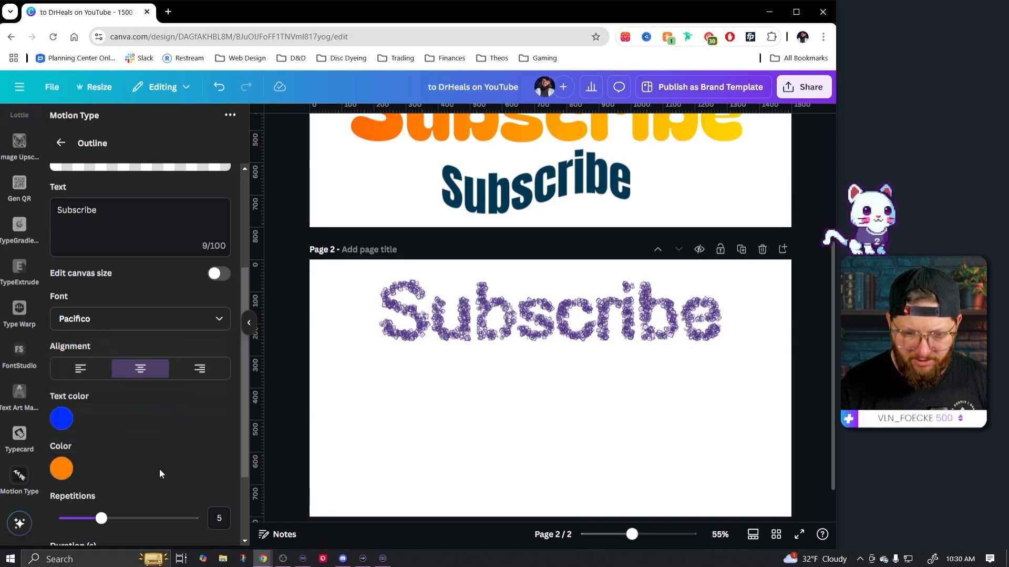
{"action": "scroll", "scroll_direction": "up", "scroll_amount": 3}
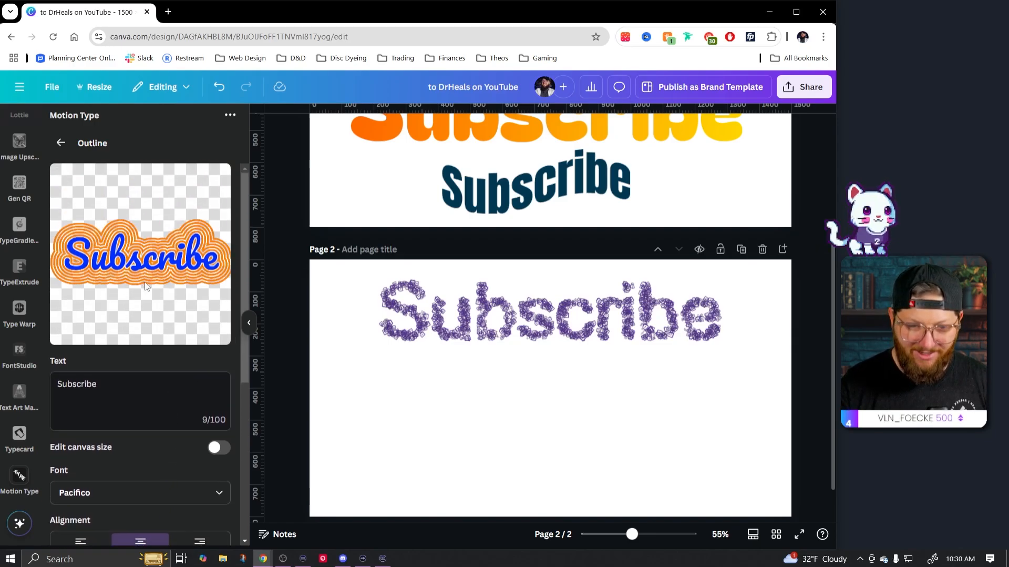
{"action": "scroll", "scroll_direction": "down", "scroll_amount": 3}
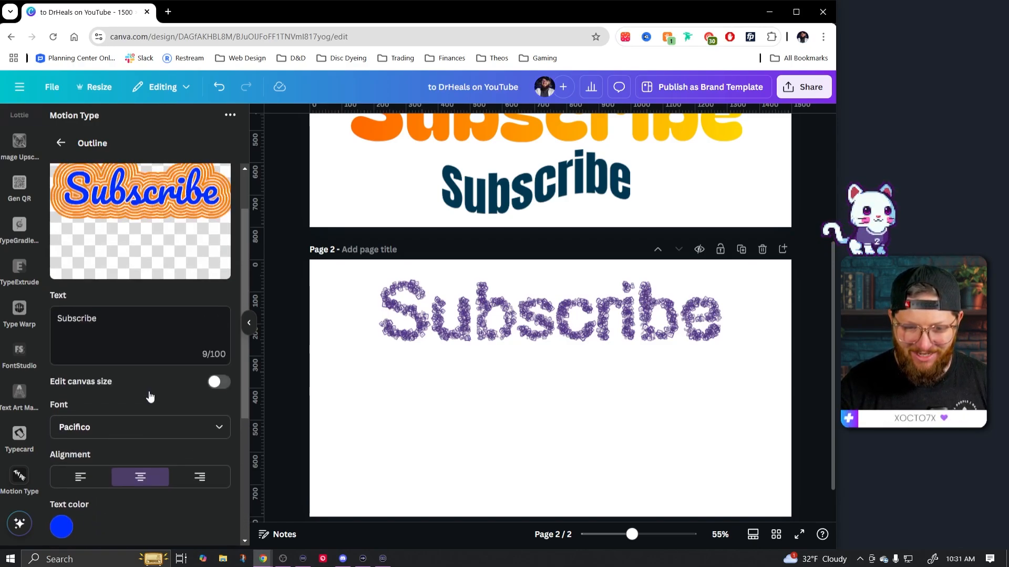
{"action": "scroll", "scroll_direction": "down", "scroll_amount": 3}
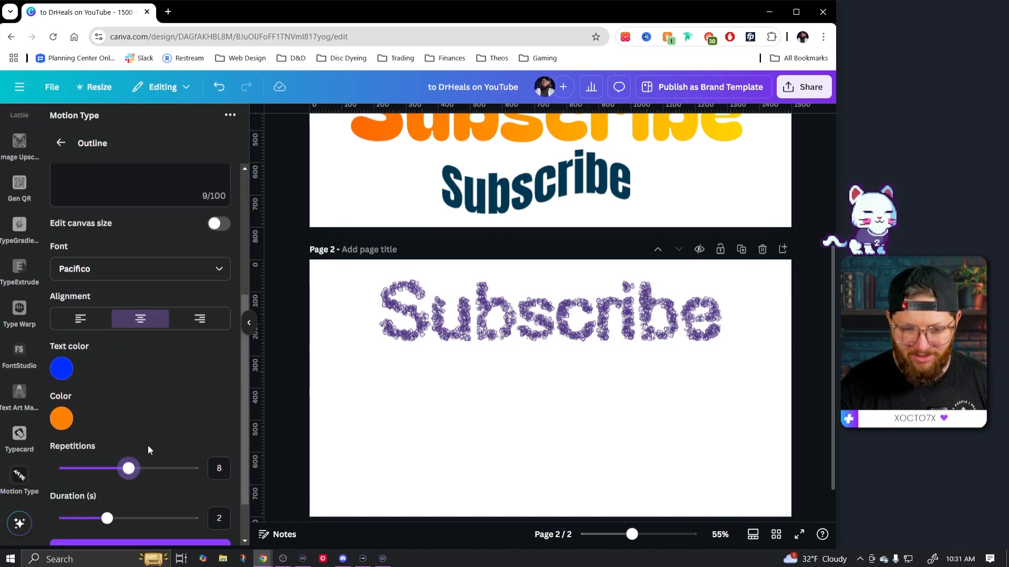
{"action": "scroll", "scroll_direction": "up", "scroll_amount": 3}
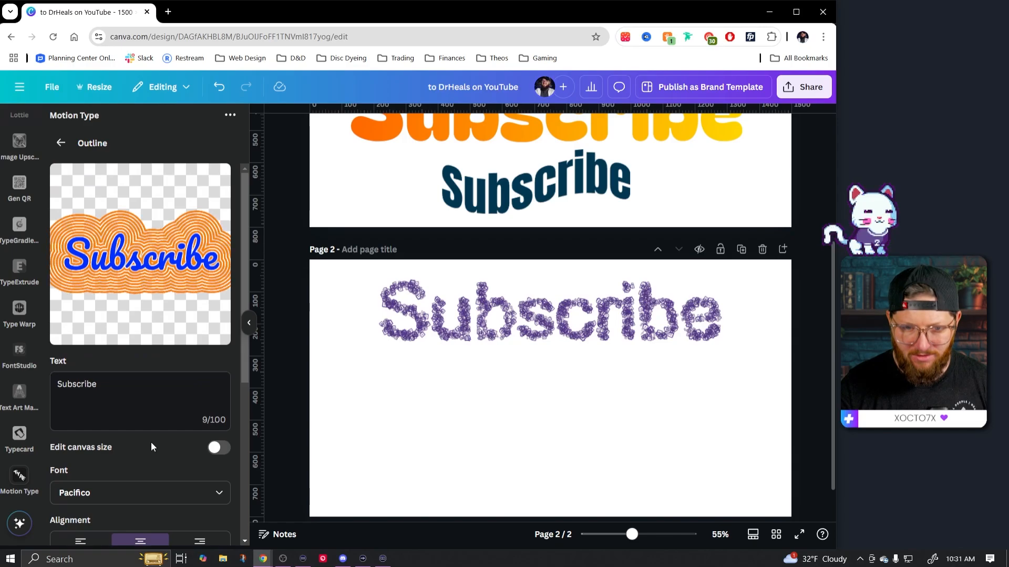
{"action": "scroll", "scroll_direction": "down", "scroll_amount": 3}
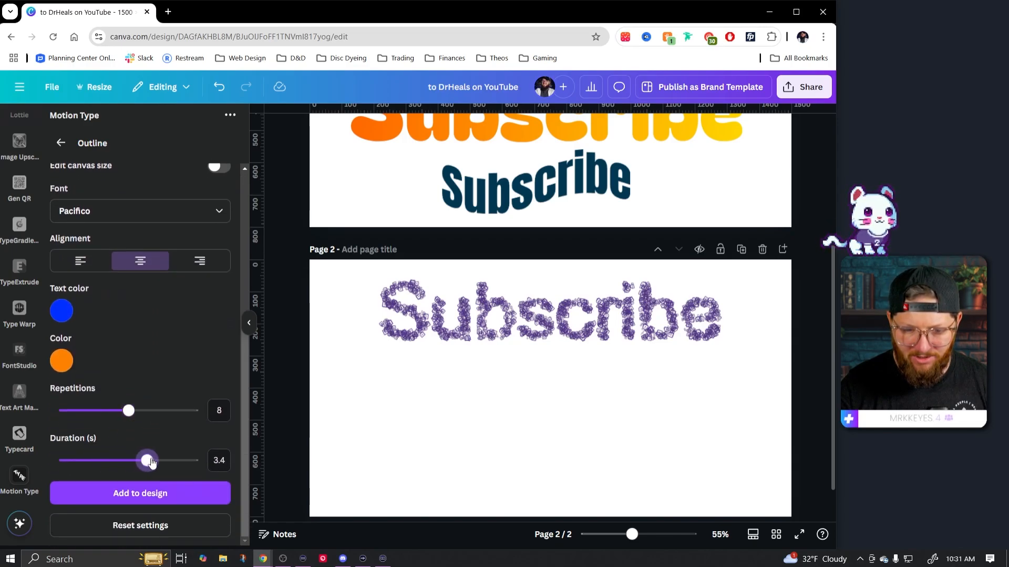
{"action": "scroll", "scroll_direction": "up", "scroll_amount": 3}
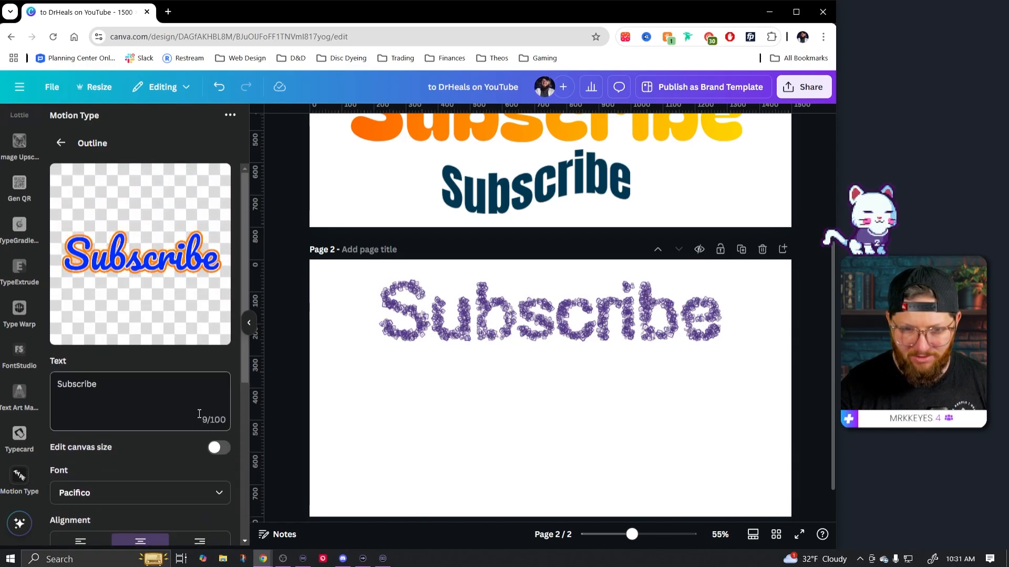
{"action": "scroll", "scroll_direction": "down", "scroll_amount": 3}
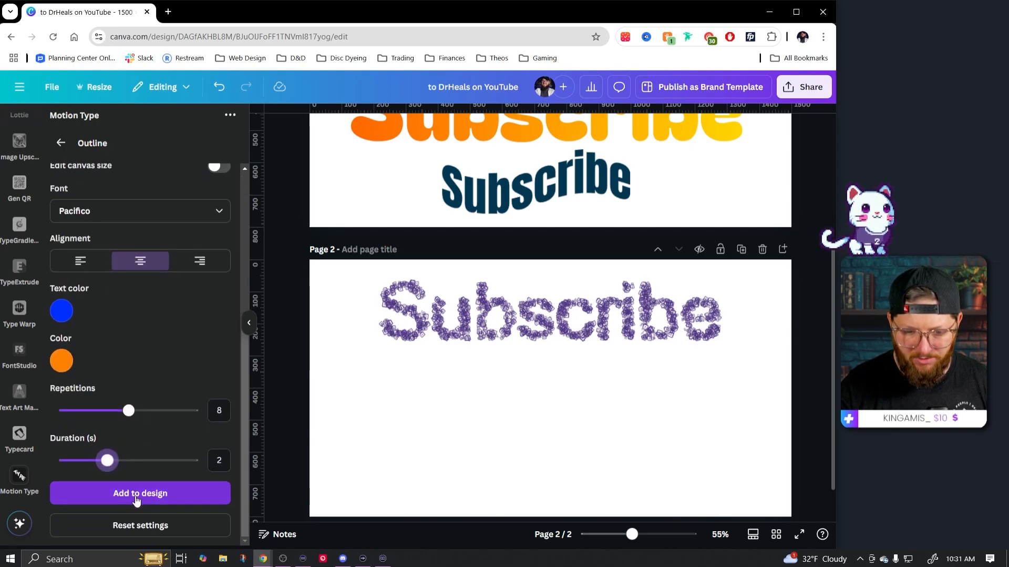
Step: Add the blue-and-orange Pacifico Subscribe outline animation to a new page 3
{"action": "left_click", "coordinate": [140, 492]}
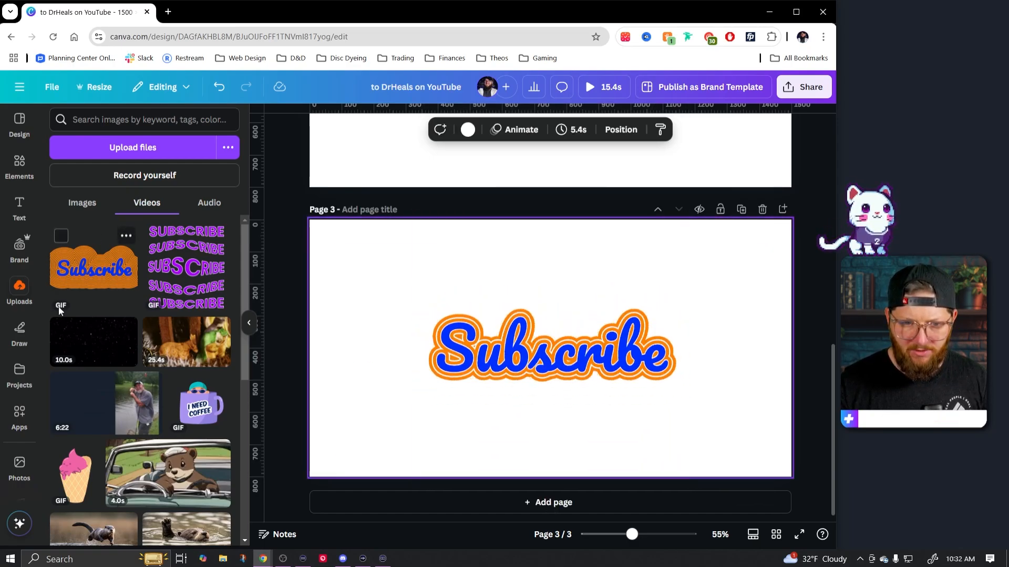
Step: Enlarge the Subscribe animation on page 3 and show the background colour options
{"action": "left_click", "coordinate": [550, 344]}
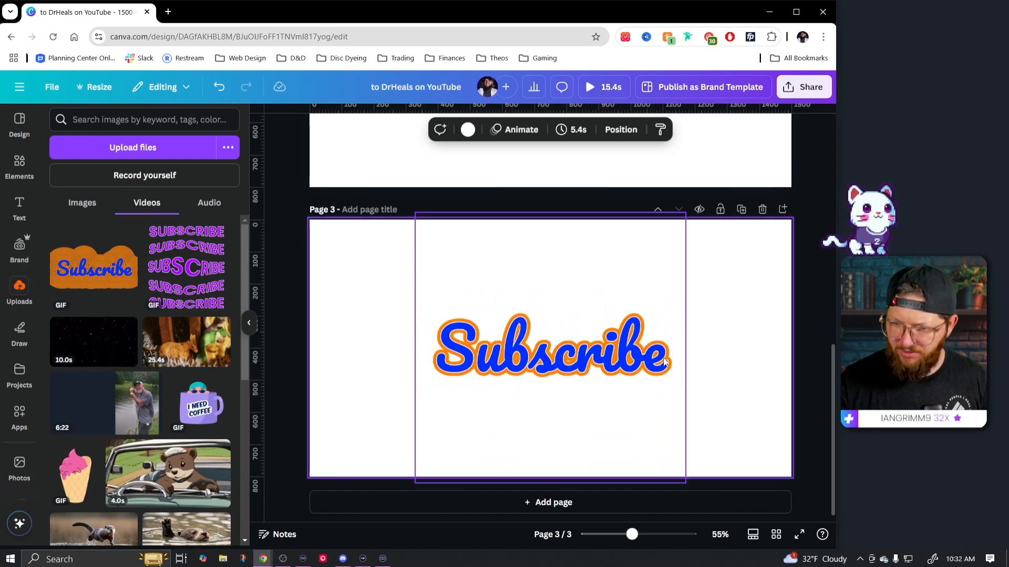
{"action": "left_click", "coordinate": [551, 348]}
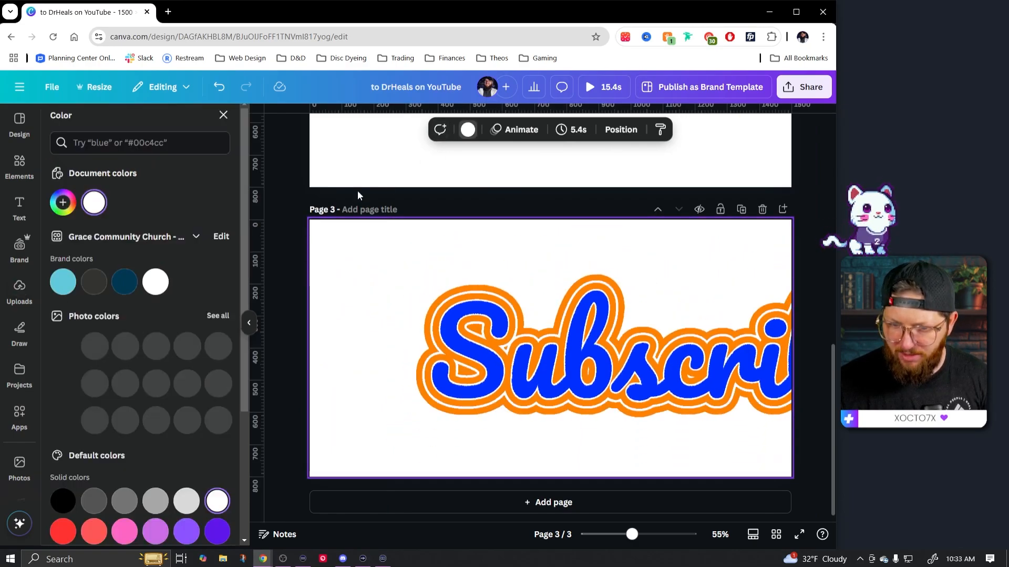
Step: Fill page 3's background with light blue and reselect the Subscribe animation
{"action": "left_click", "coordinate": [63, 281]}
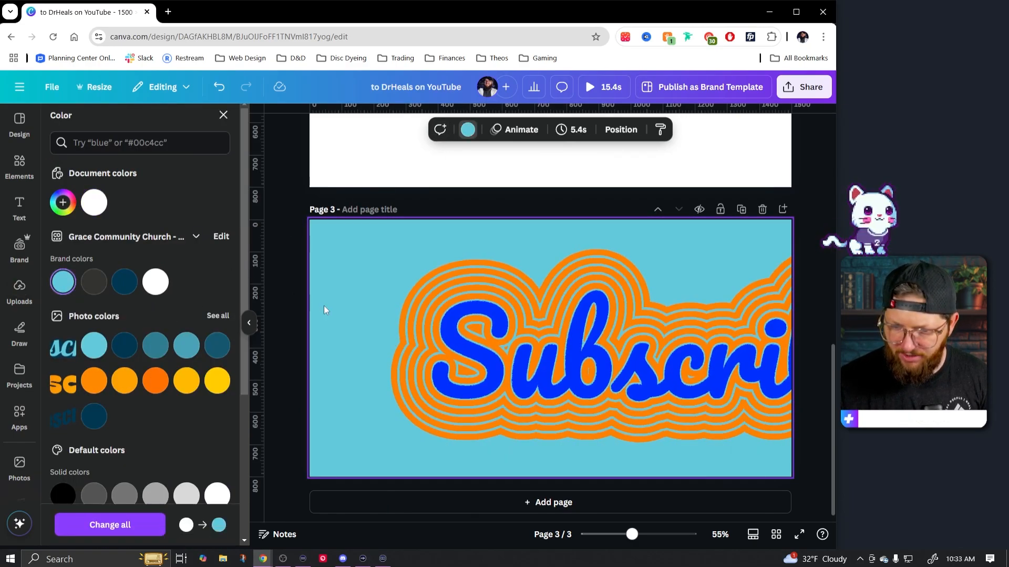
{"action": "left_click", "coordinate": [20, 290]}
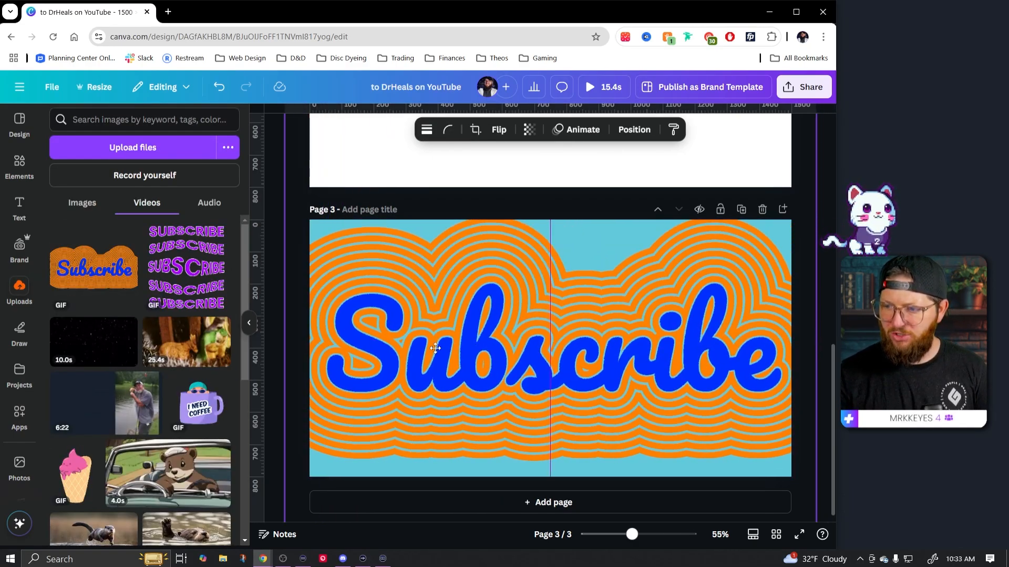